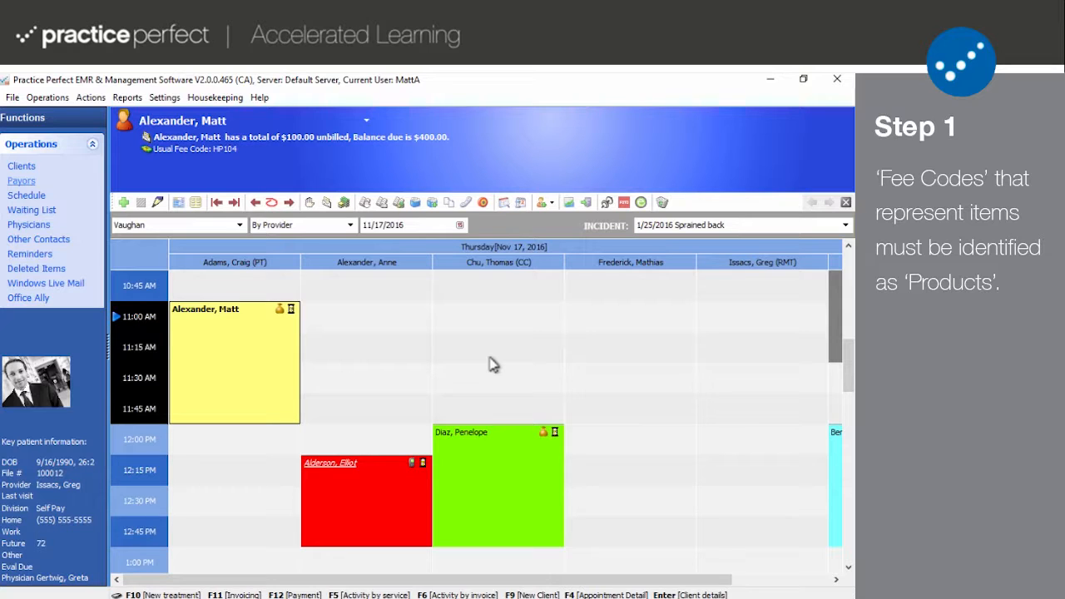
mouse_move(223, 123)
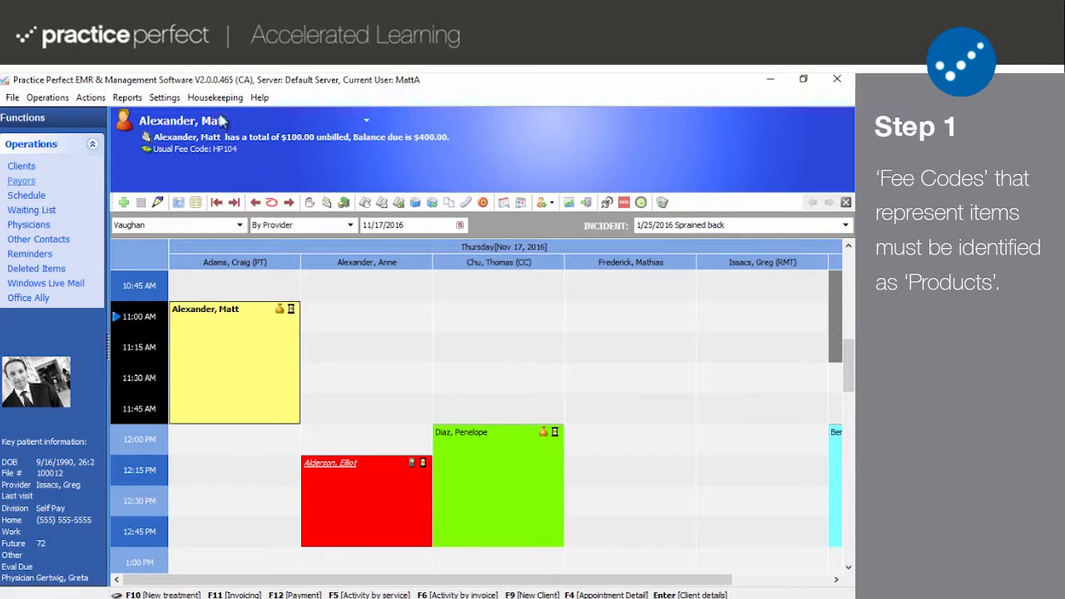
Bring up the Fee Codes list from the Housekeeping financial options
left_click(215, 96)
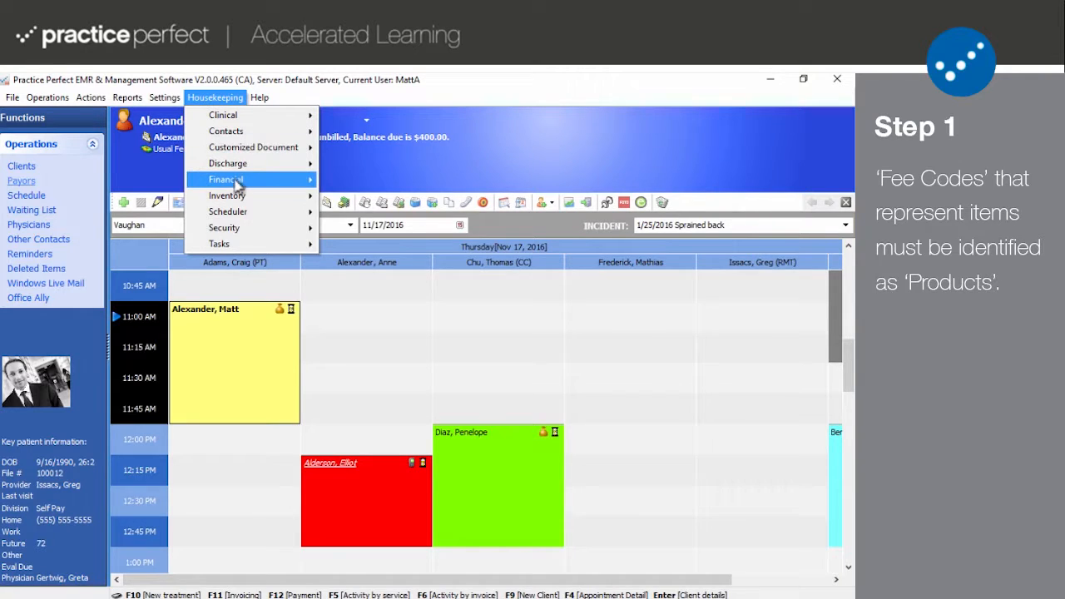
left_click(225, 180)
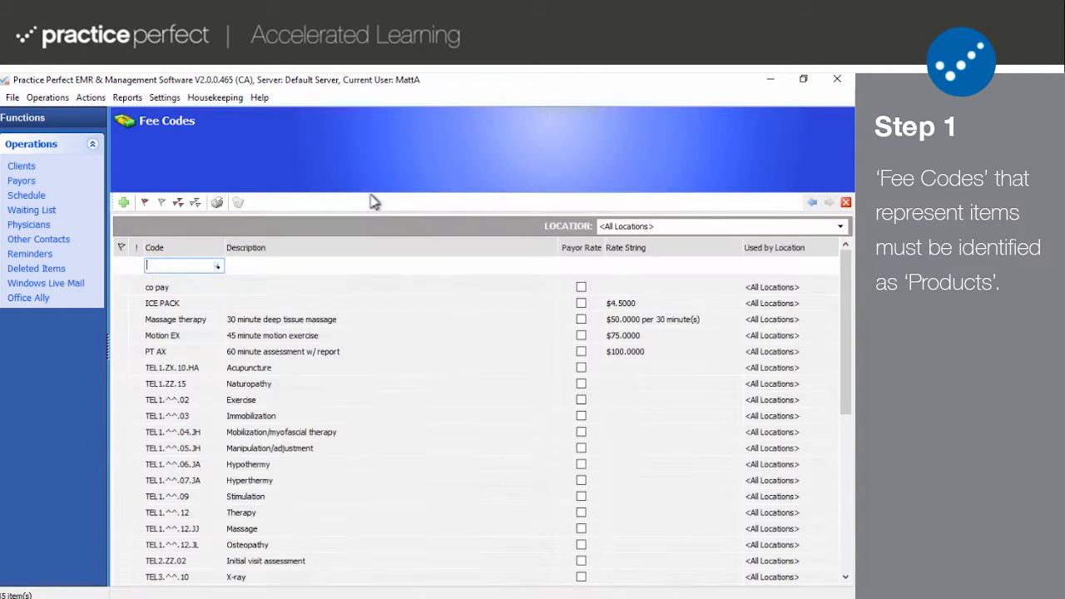
mouse_move(229, 206)
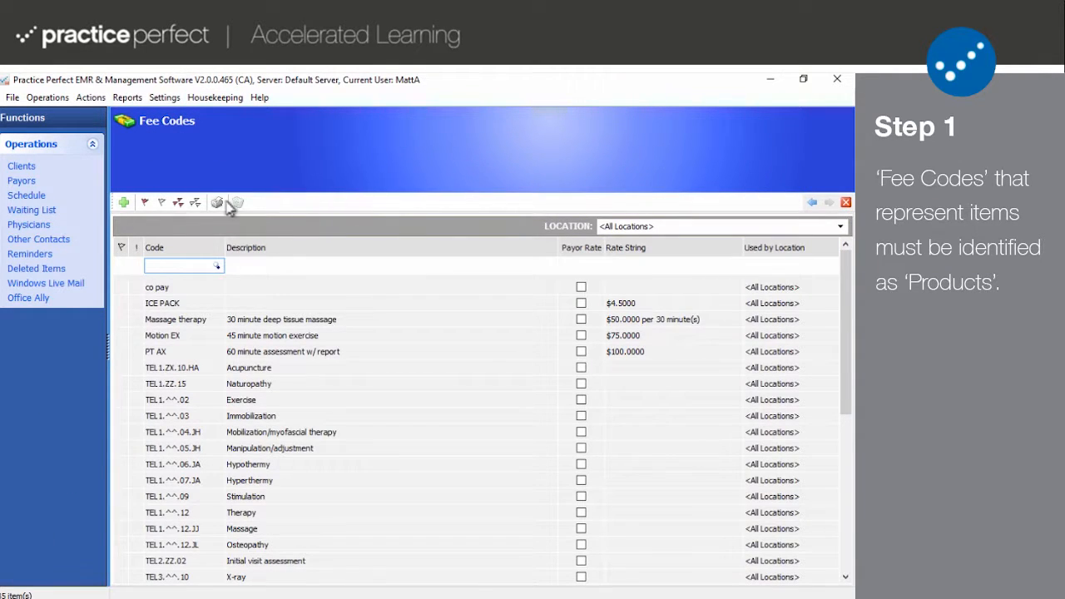
Create fee code EX BAND, description Exercise band, marked as a product
left_click(123, 203)
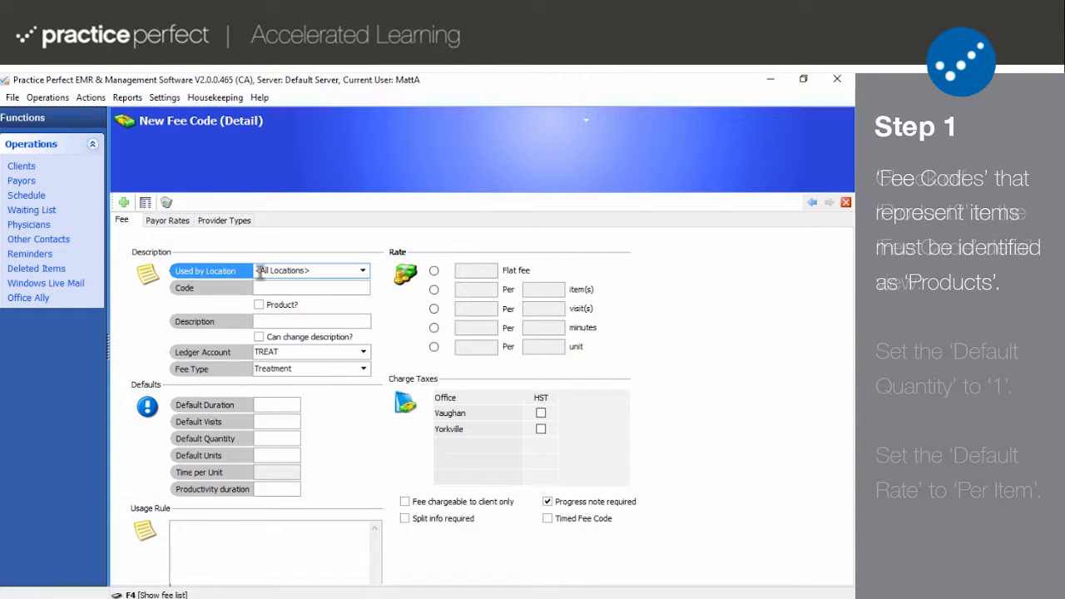
type("EX B")
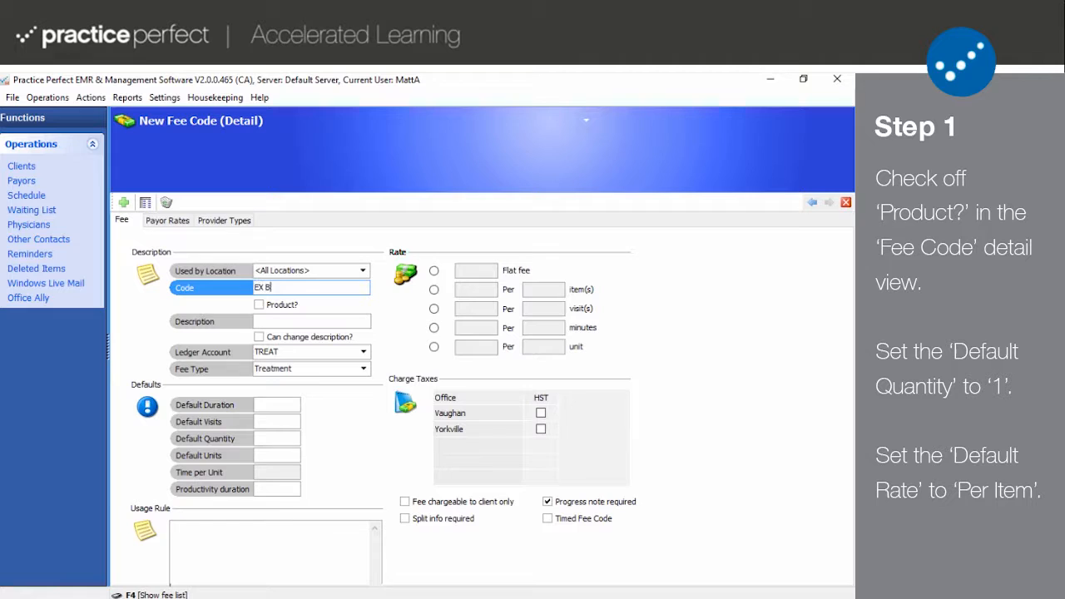
type("AND")
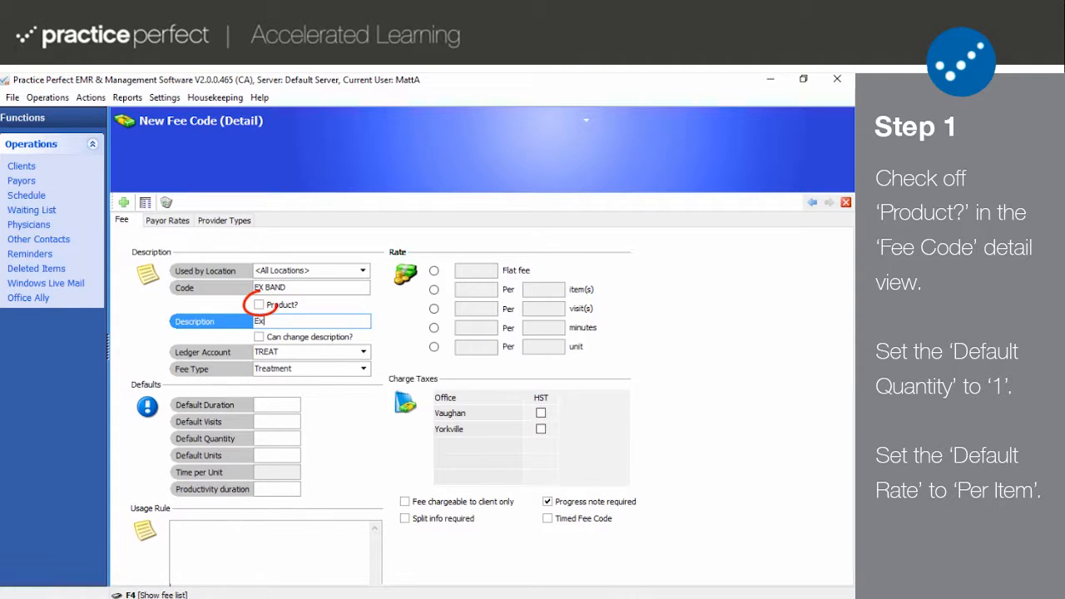
type("Exercise band")
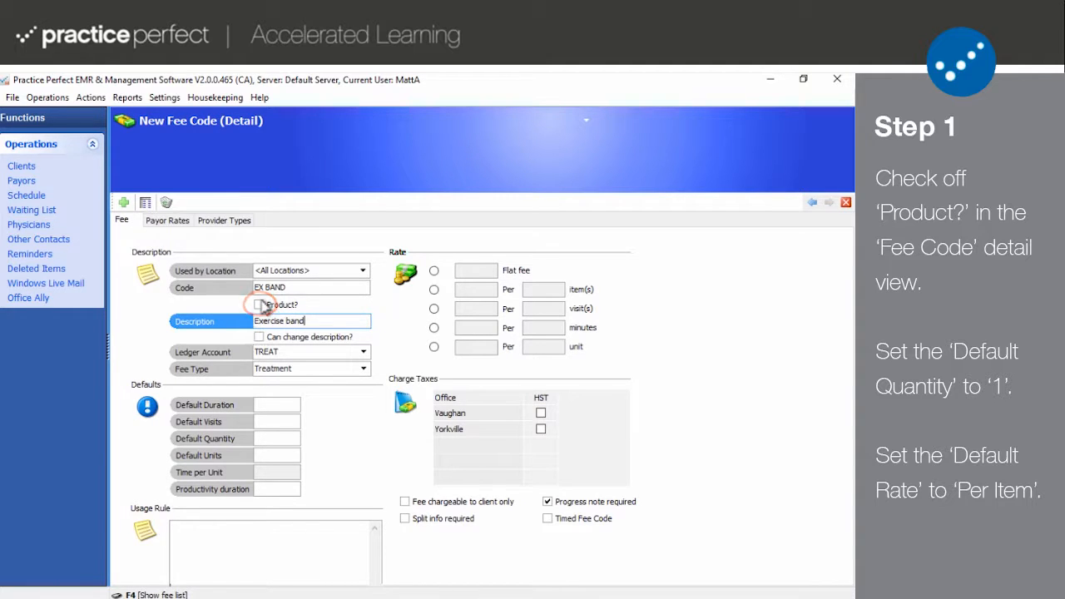
left_click(259, 305)
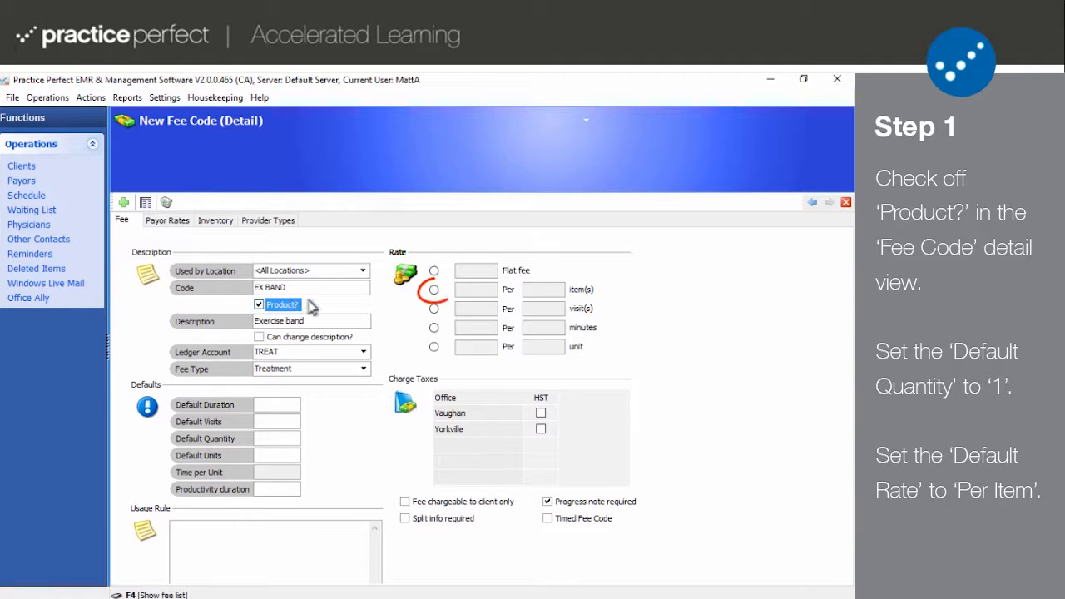
Charge $5 per item with default quantity 1, chargeable to the client only
left_click(433, 290)
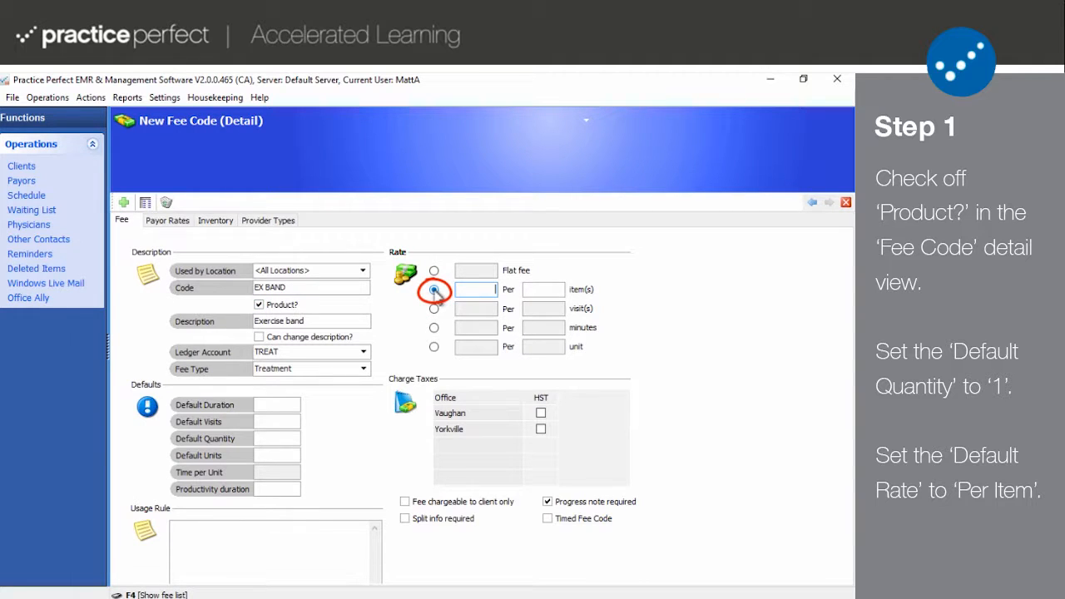
left_click(432, 289)
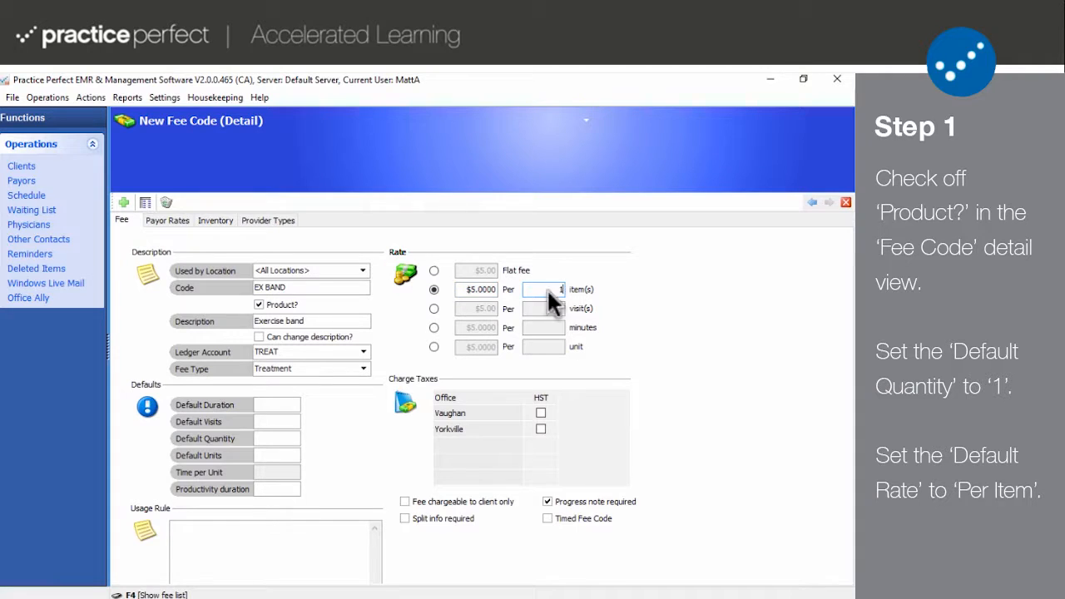
left_click(276, 439)
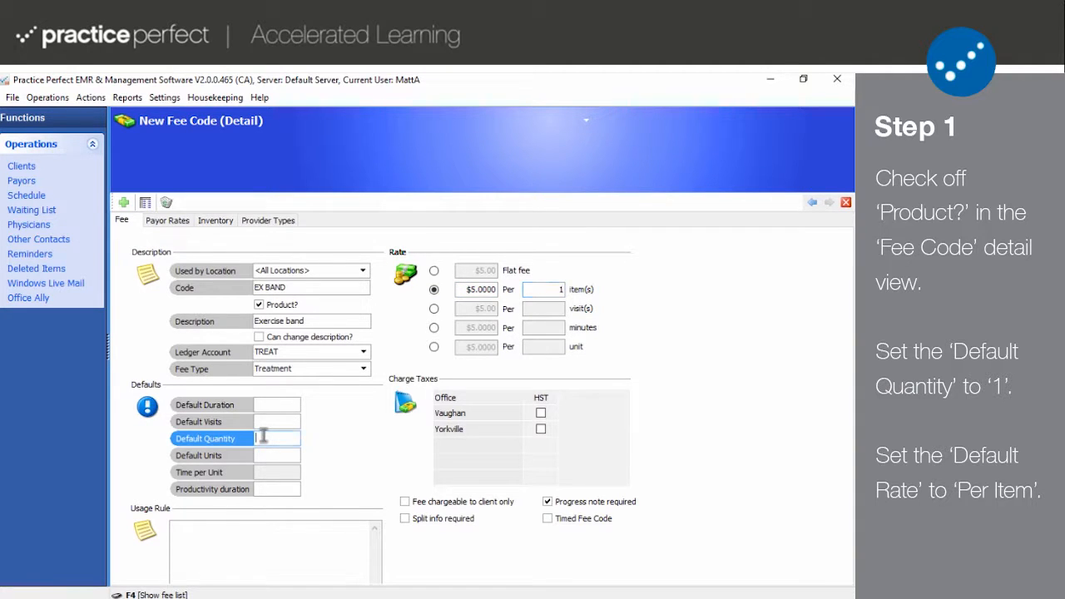
type("1")
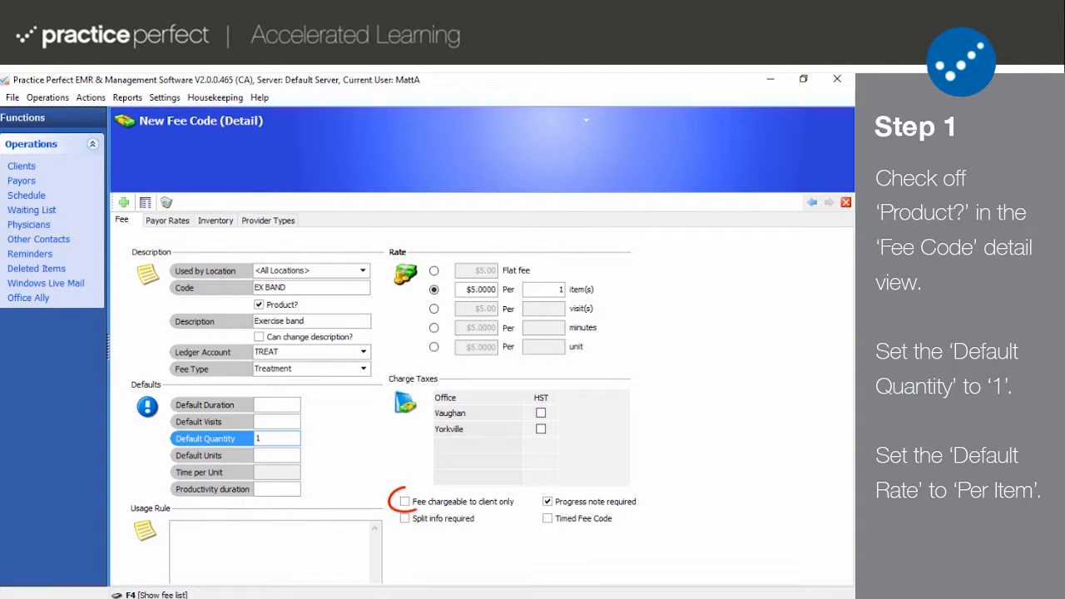
left_click(406, 501)
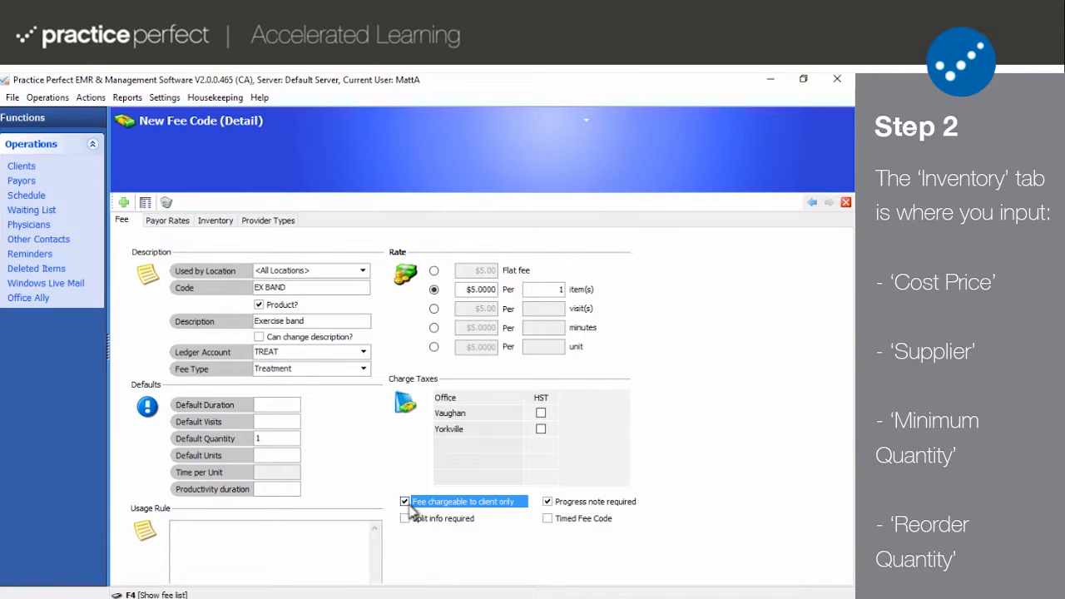
On EX BAND's inventory details, set cost price $1.000 and supplier Bronze Medical Supplies Ltd
left_click(547, 499)
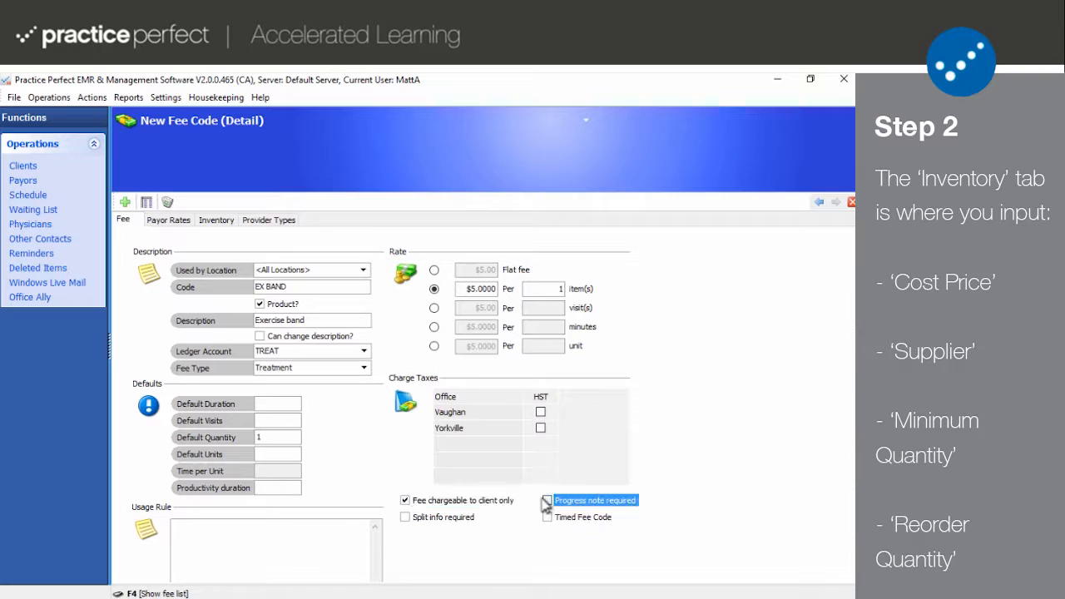
left_click(217, 220)
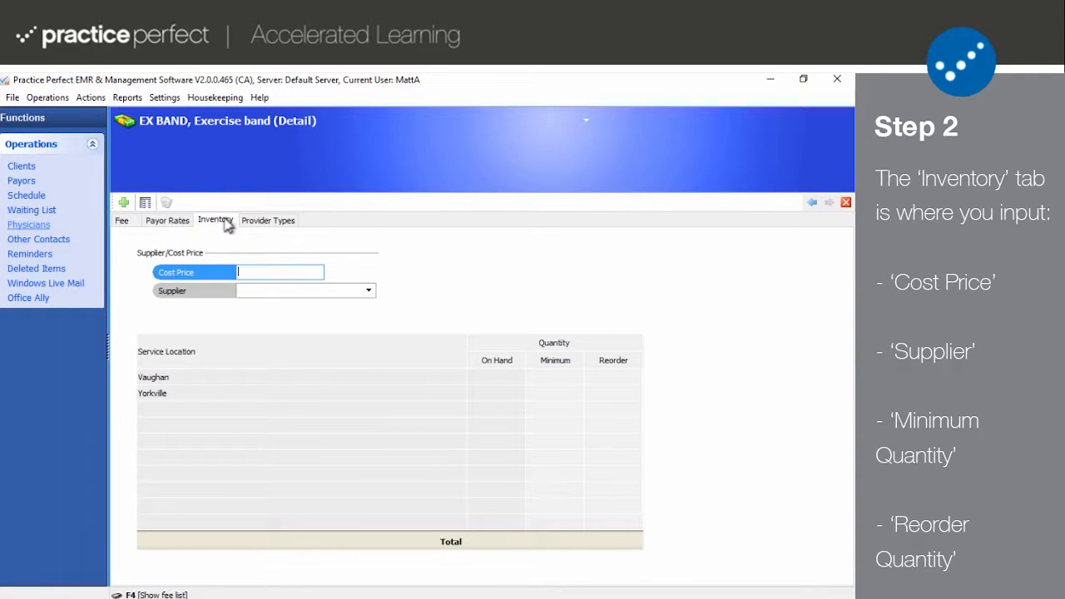
mouse_move(251, 272)
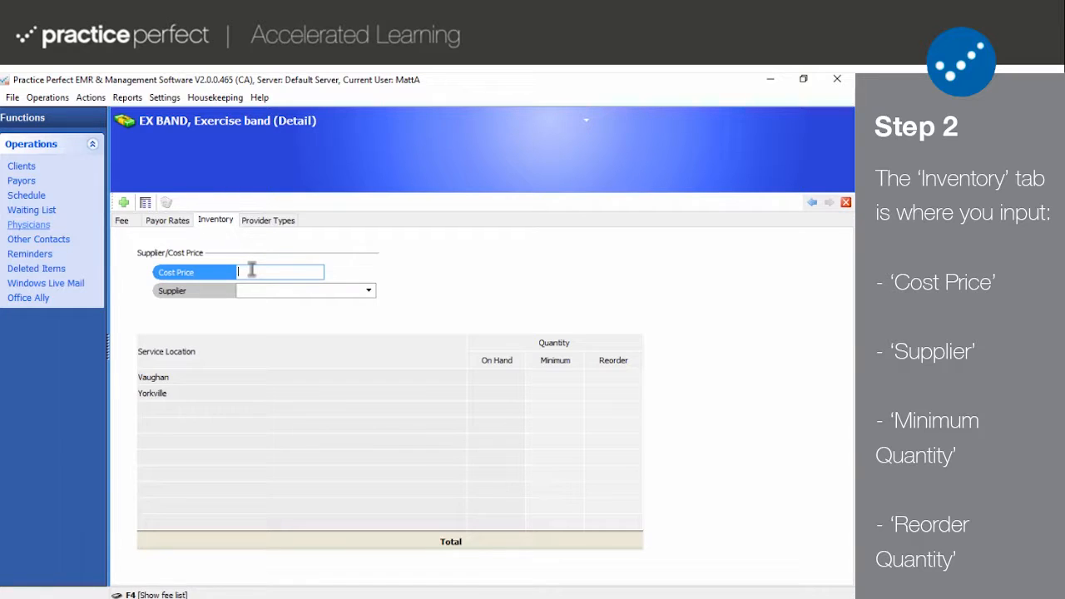
type("1")
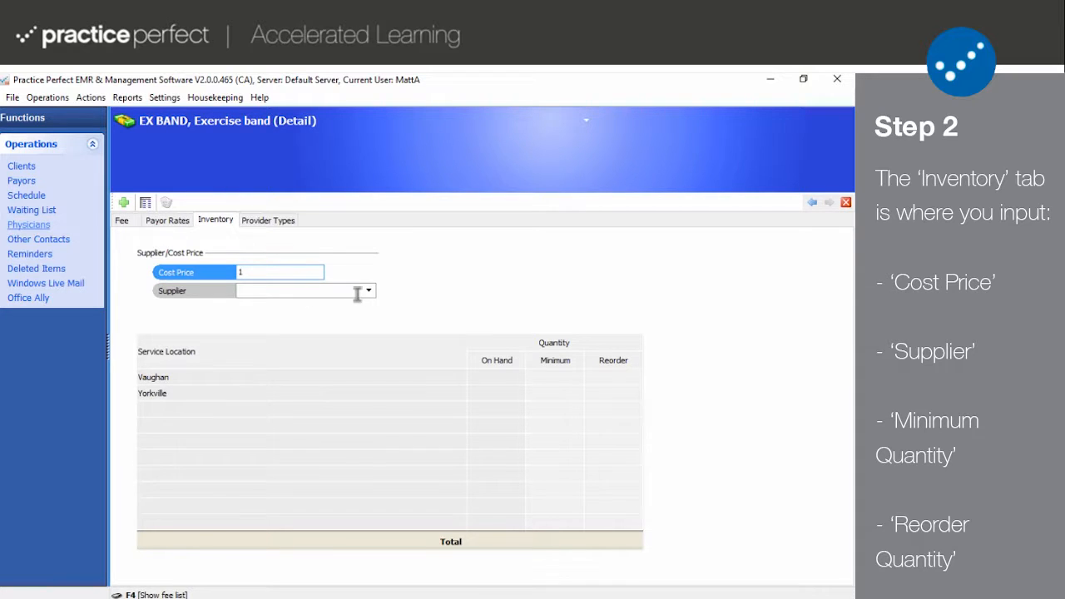
left_click(368, 289)
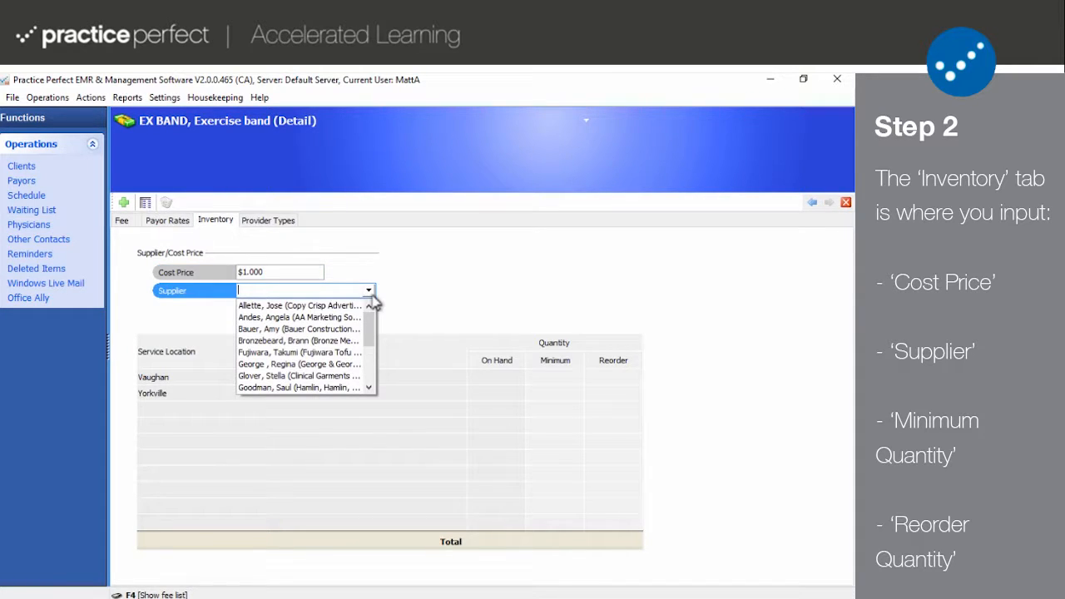
mouse_move(324, 339)
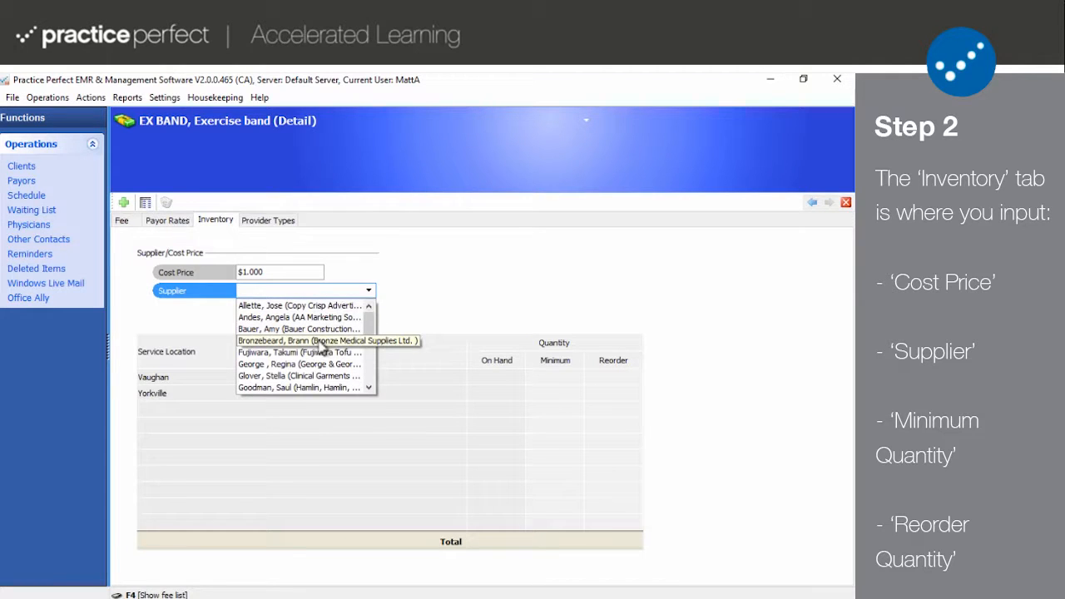
left_click(326, 340)
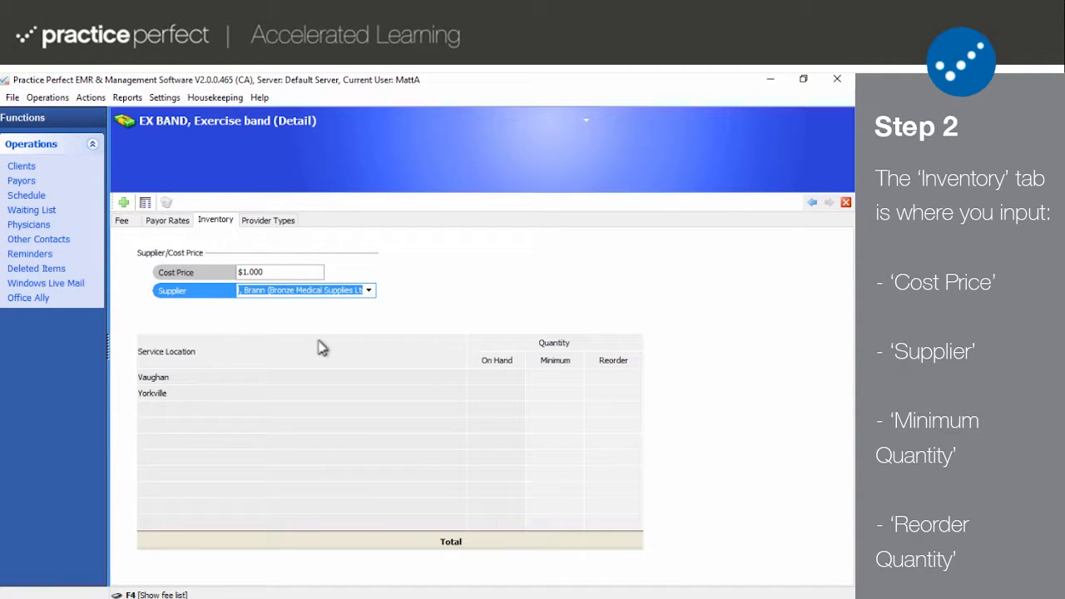
mouse_move(566, 381)
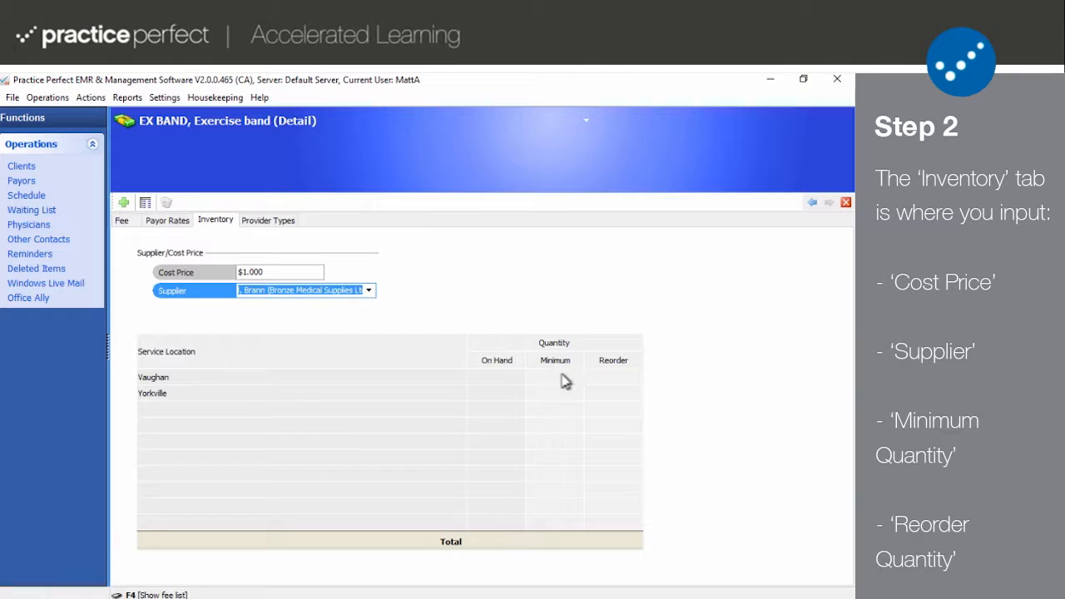
Set the Vaughan minimum quantity to 20 and reorder level to 200
left_click(555, 376)
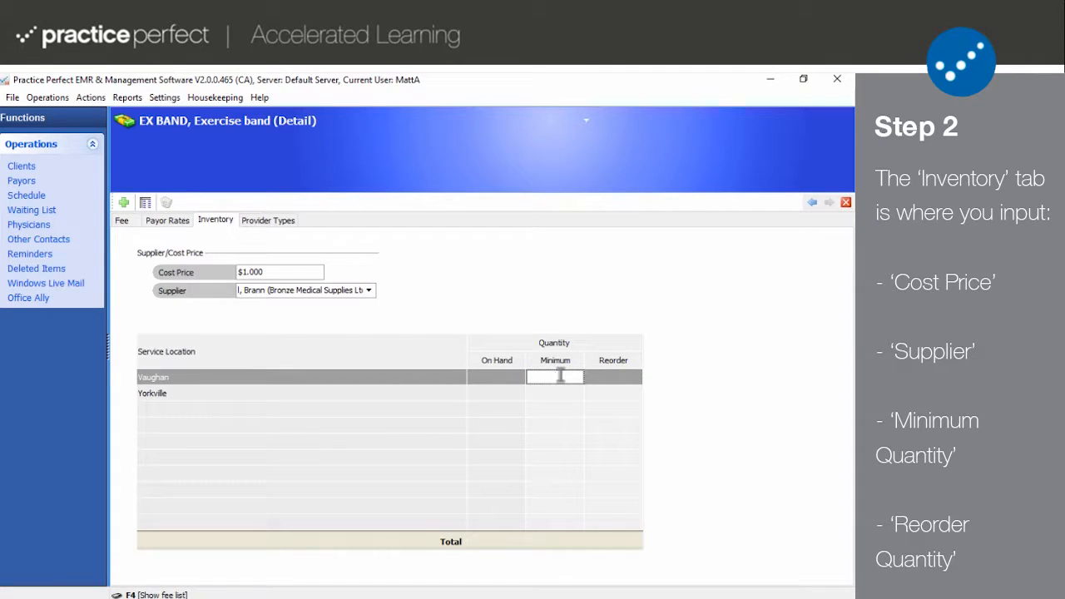
type("20")
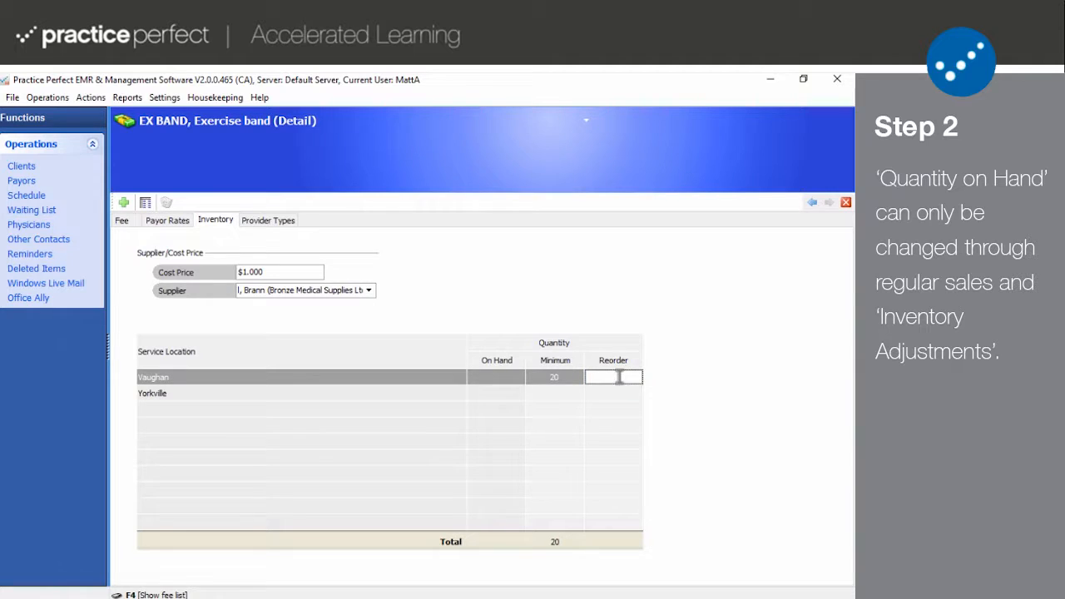
type("200")
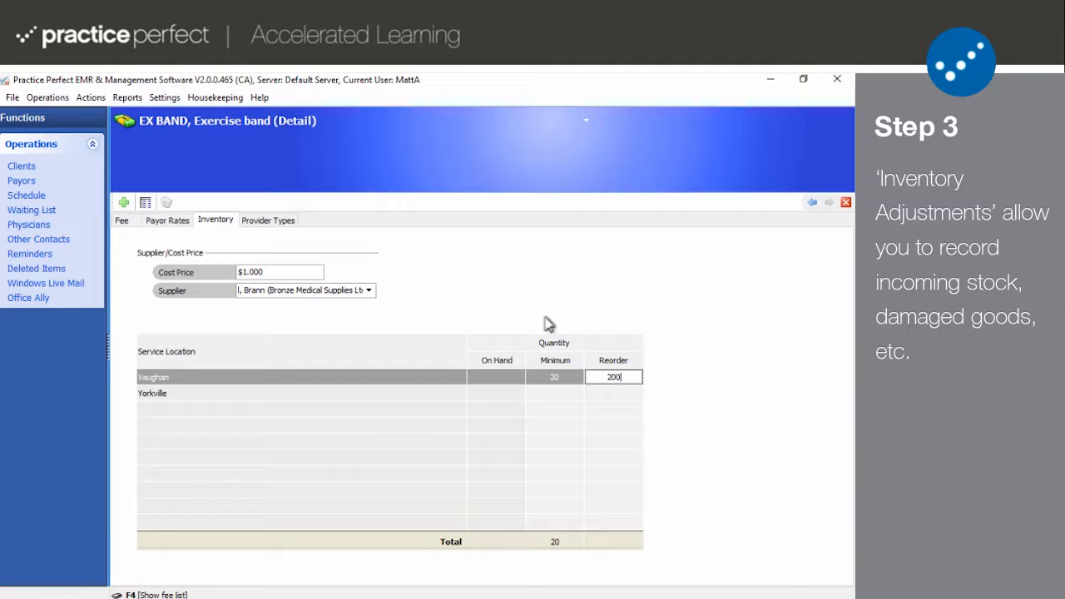
mouse_move(536, 313)
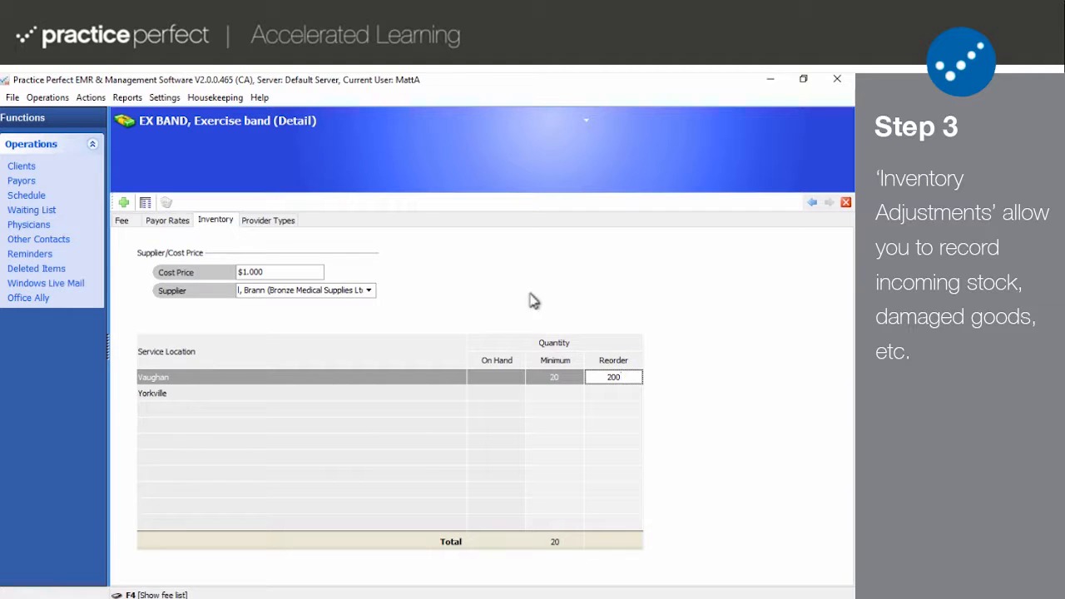
Show the Inventory Adjustment Types list and select the Incoming order type
left_click(215, 96)
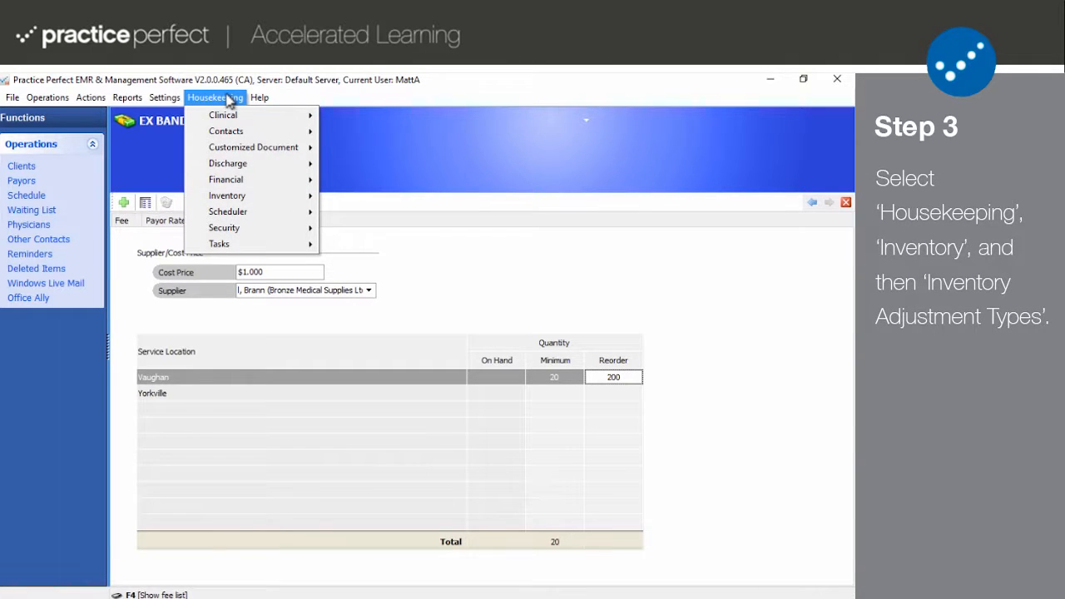
mouse_move(226, 196)
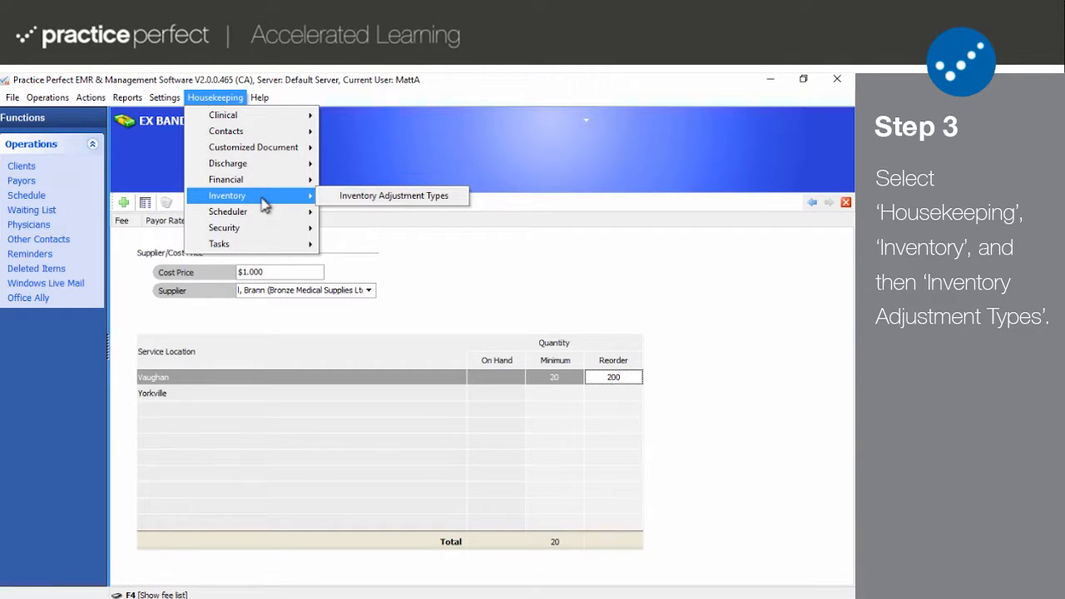
left_click(393, 197)
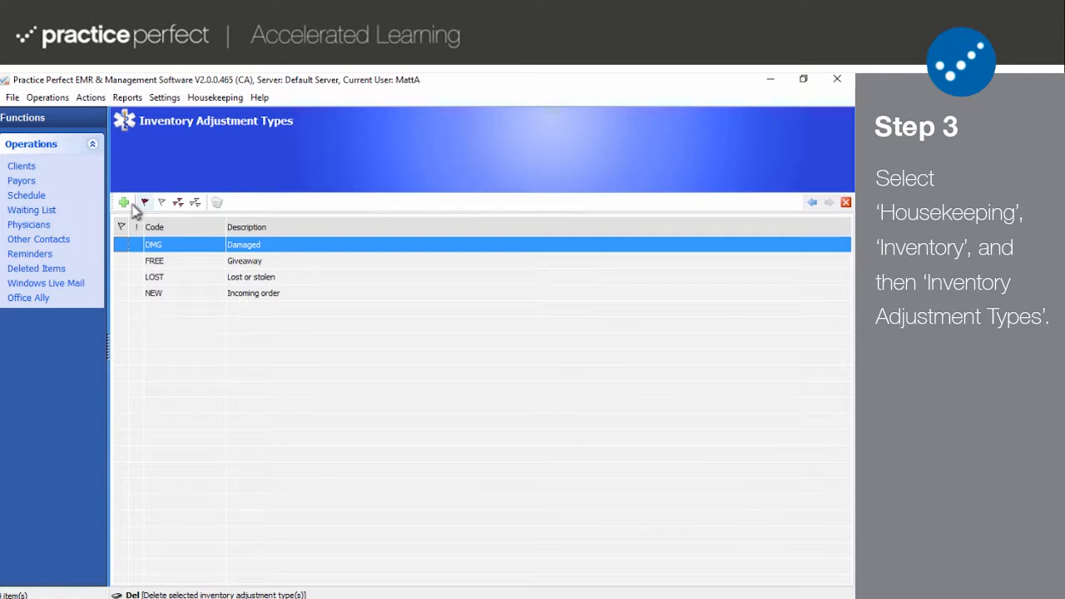
left_click(123, 204)
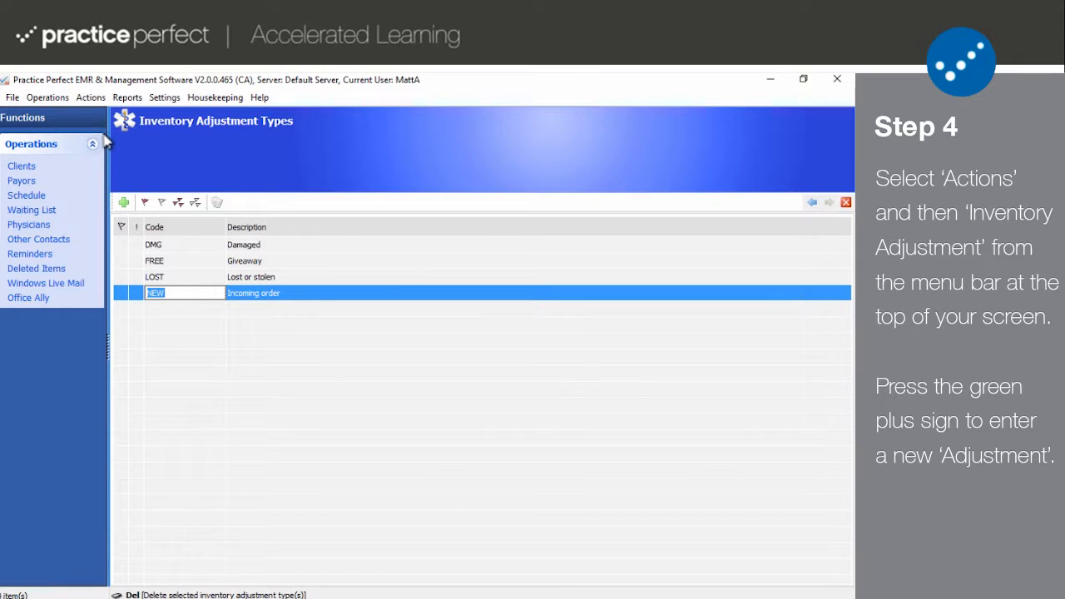
Go to the Inventory Adjustment records and start a new blank adjustment
left_click(90, 97)
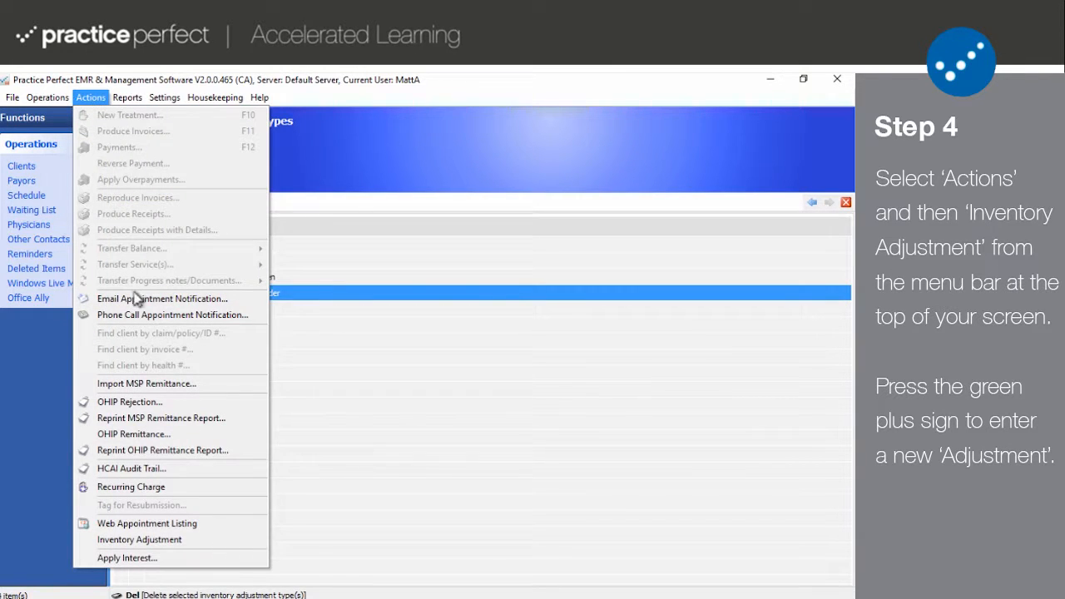
left_click(140, 539)
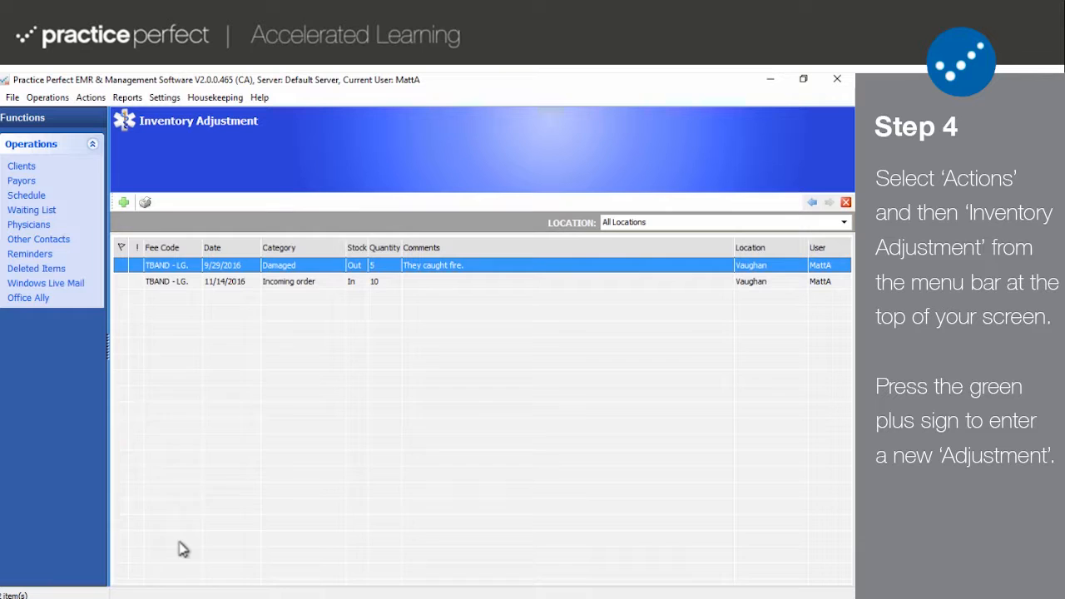
mouse_move(135, 222)
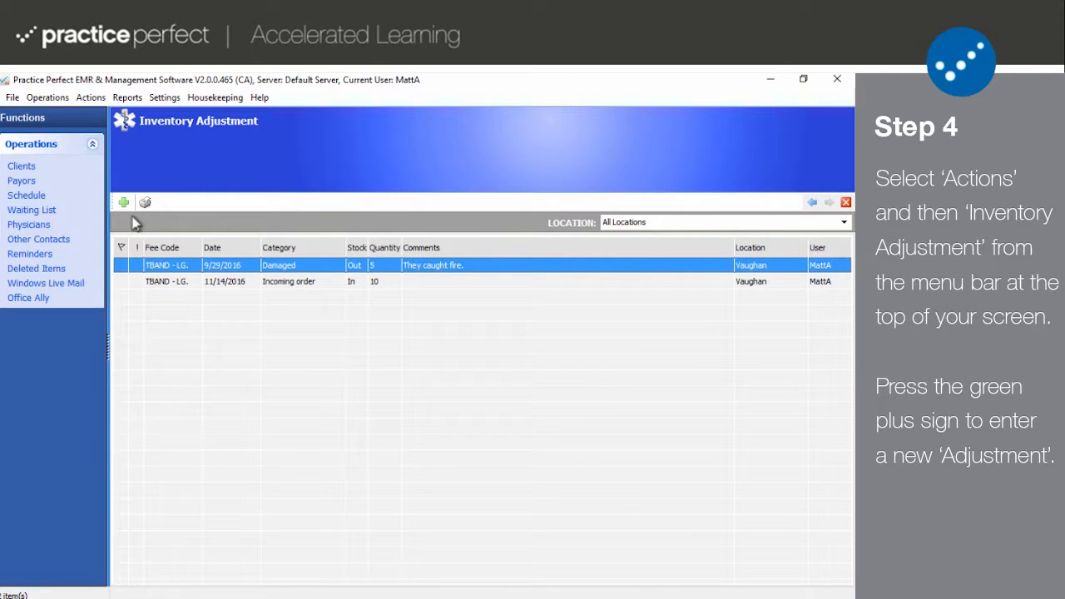
left_click(123, 203)
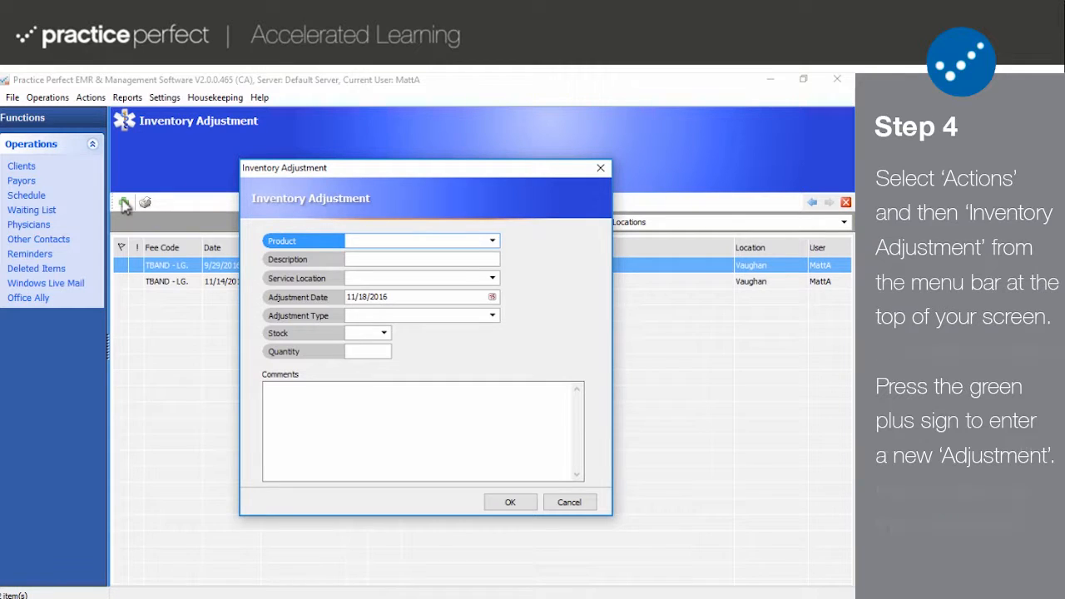
Choose product EX BAND, location Vaughan and adjustment type Incoming order
left_click(493, 240)
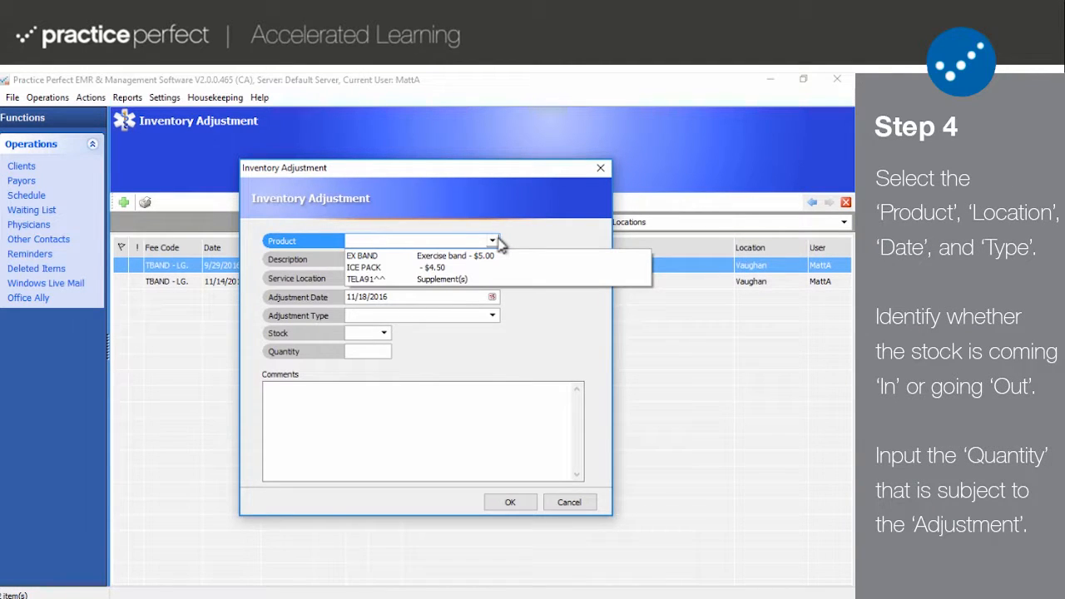
mouse_move(486, 267)
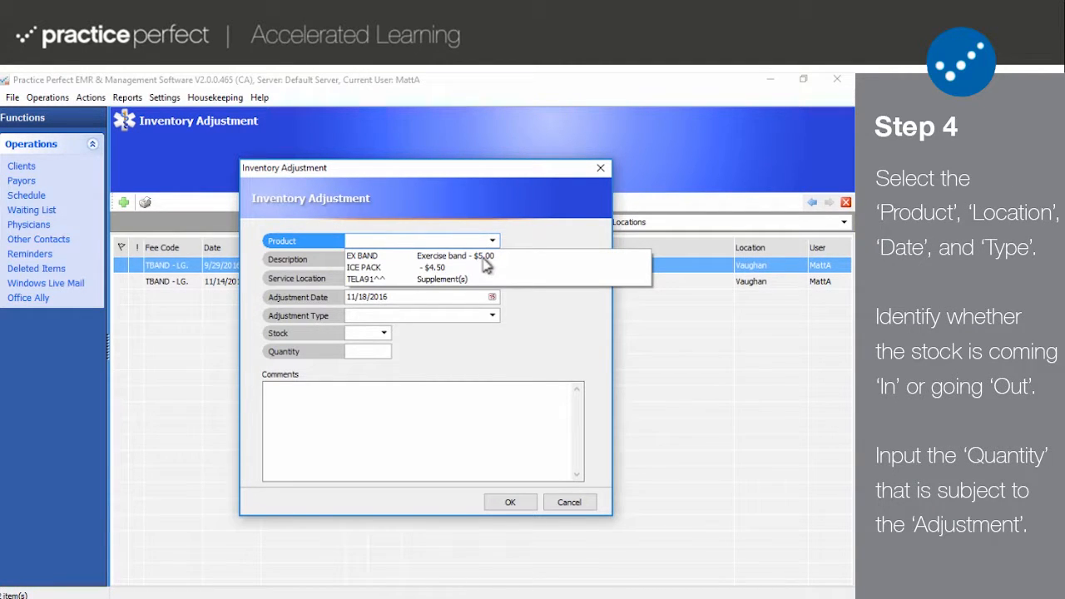
left_click(363, 256)
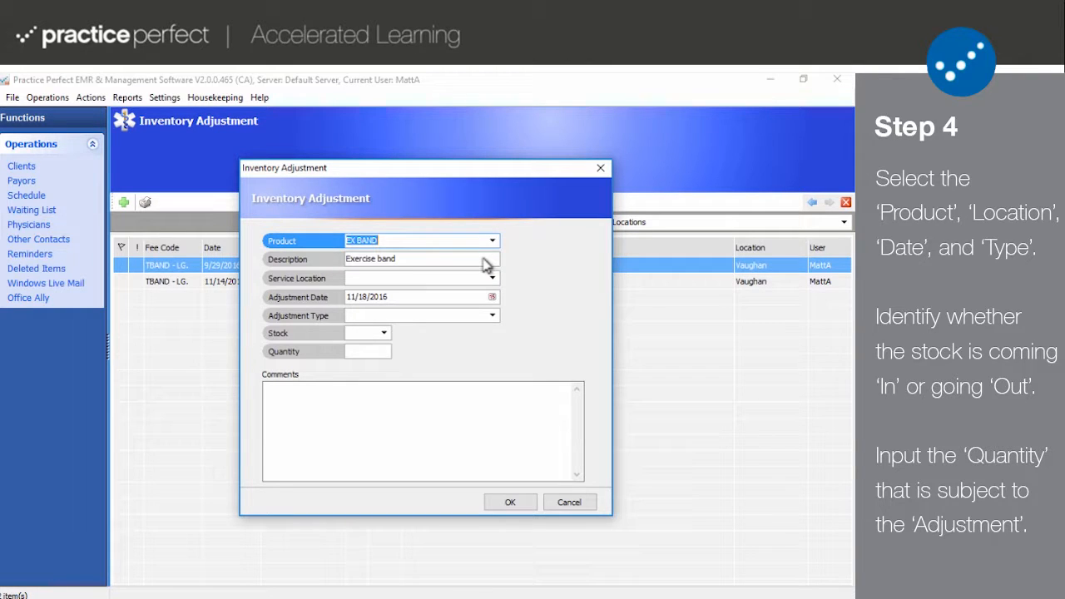
mouse_move(480, 266)
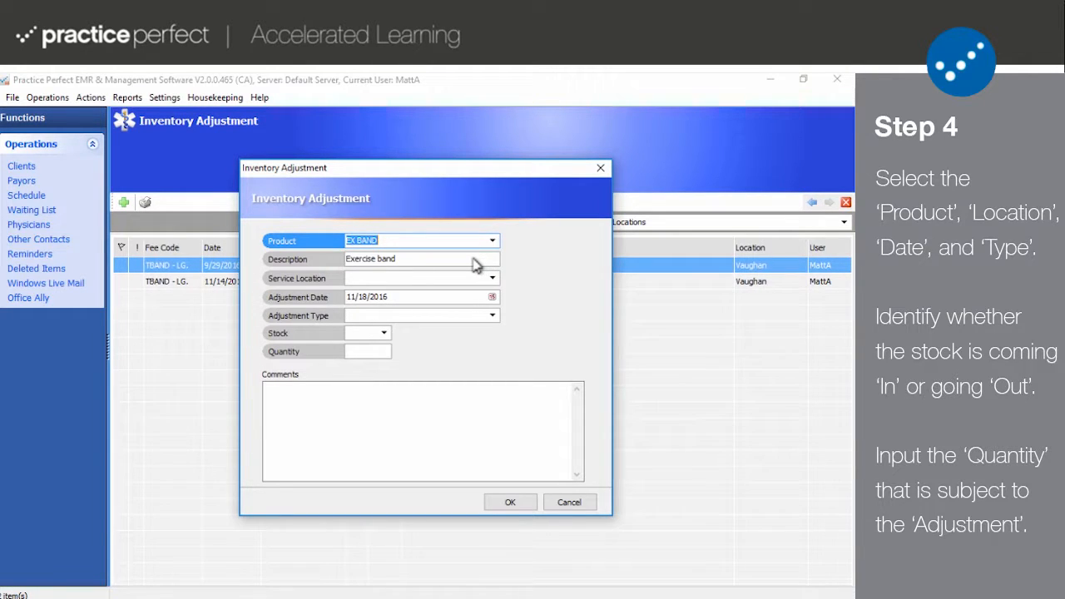
left_click(416, 278)
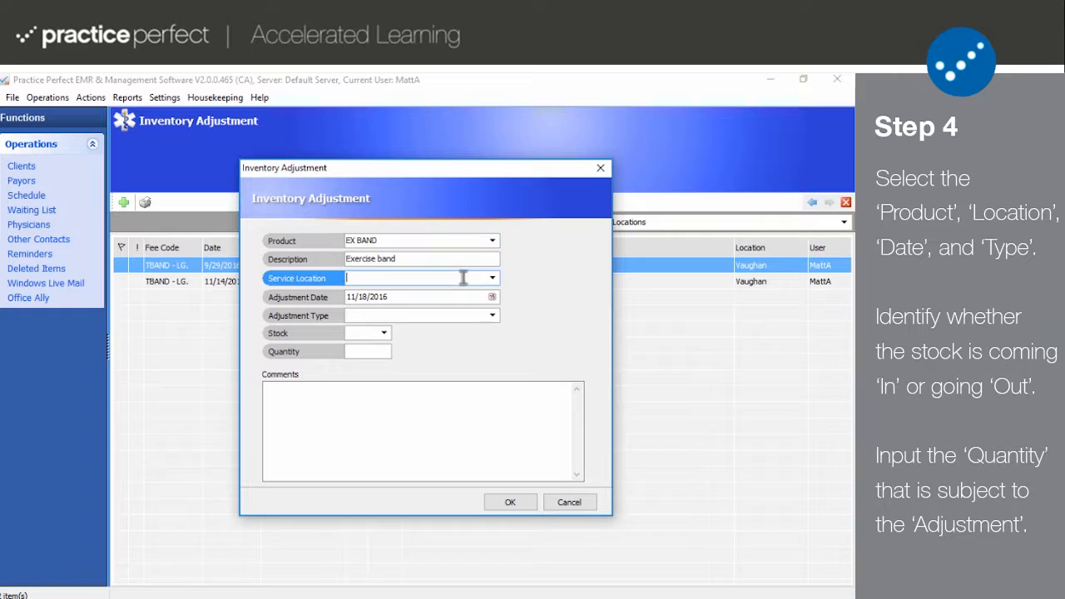
left_click(493, 278)
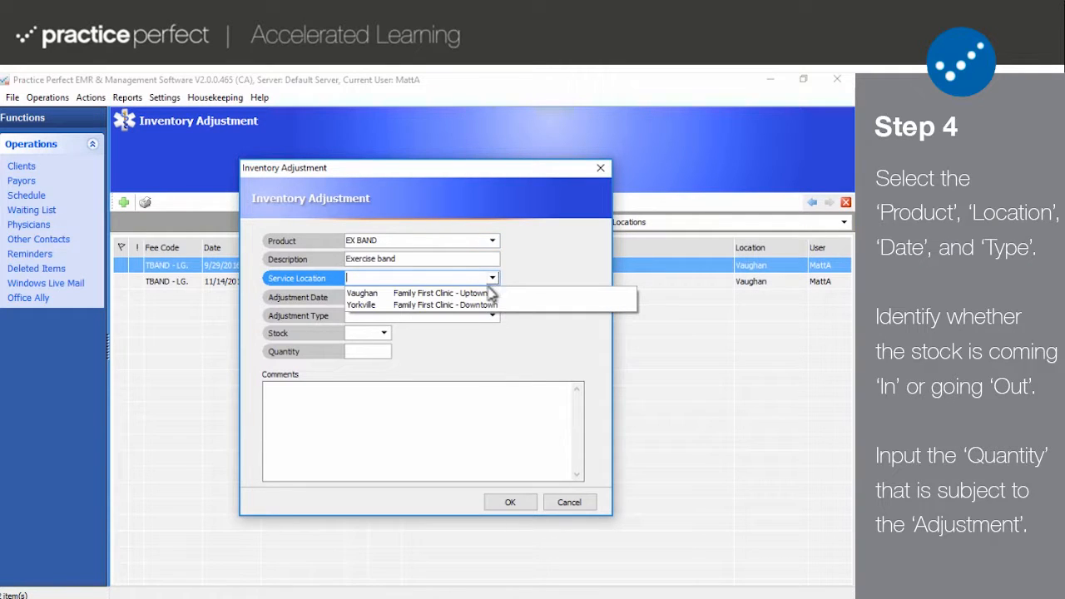
left_click(363, 293)
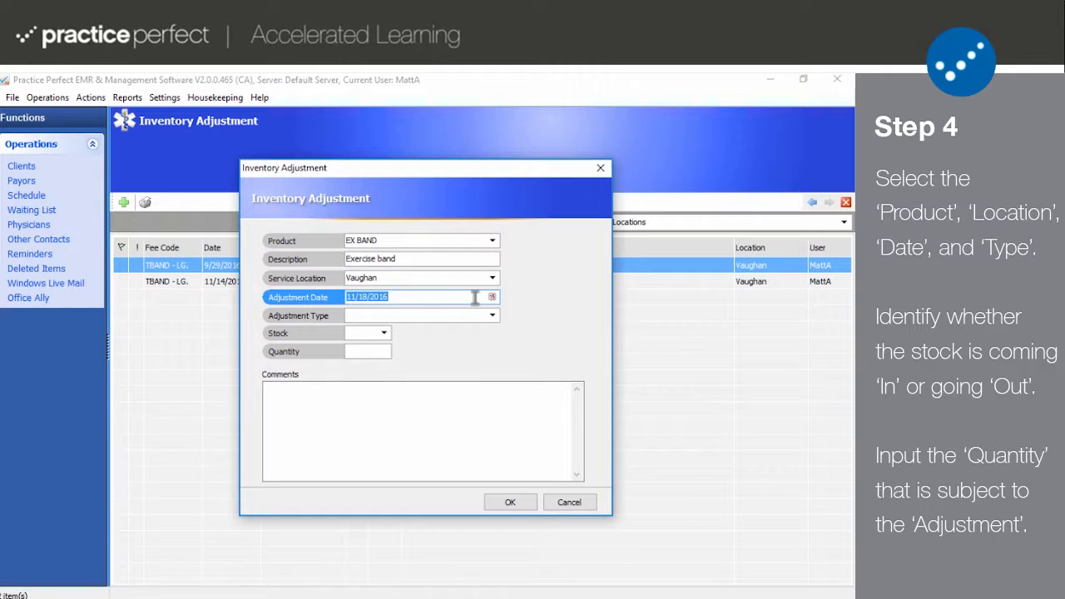
left_click(420, 316)
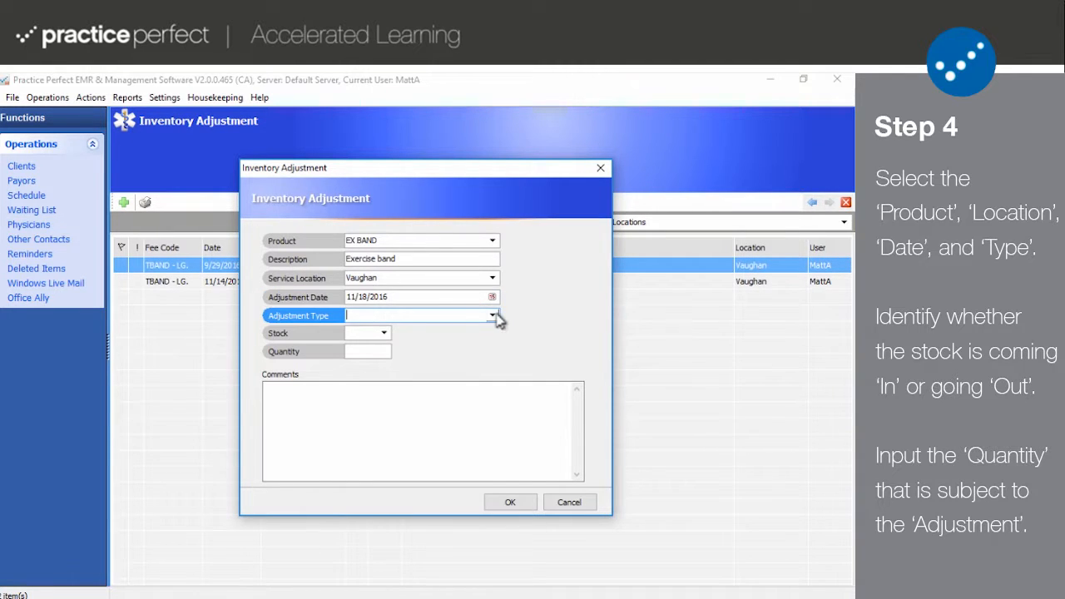
left_click(493, 316)
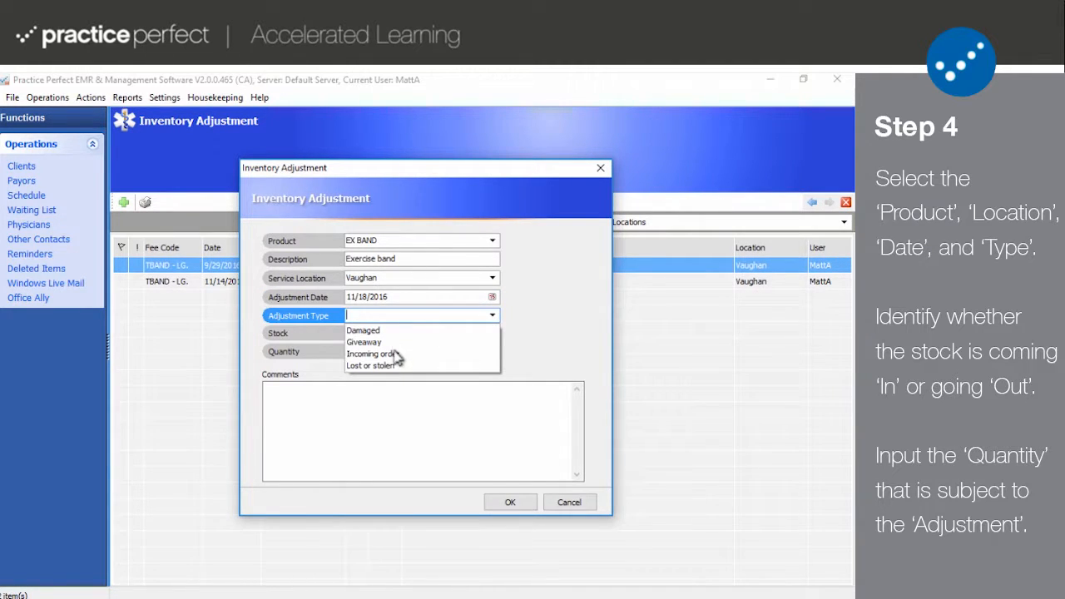
left_click(369, 353)
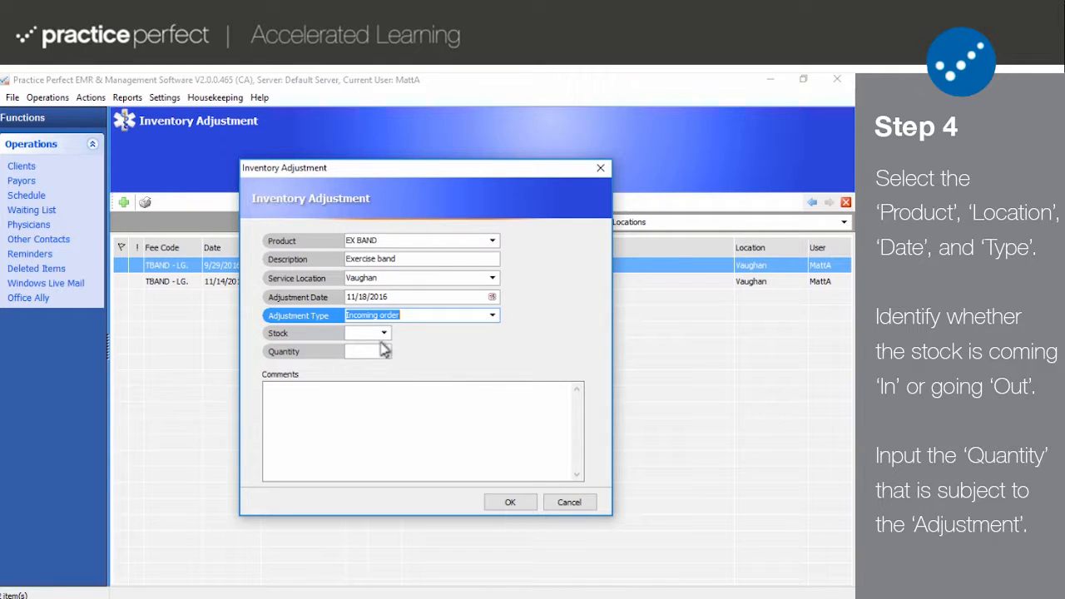
Mark the stock as In, comment 'First order.', and save the adjustment
left_click(382, 333)
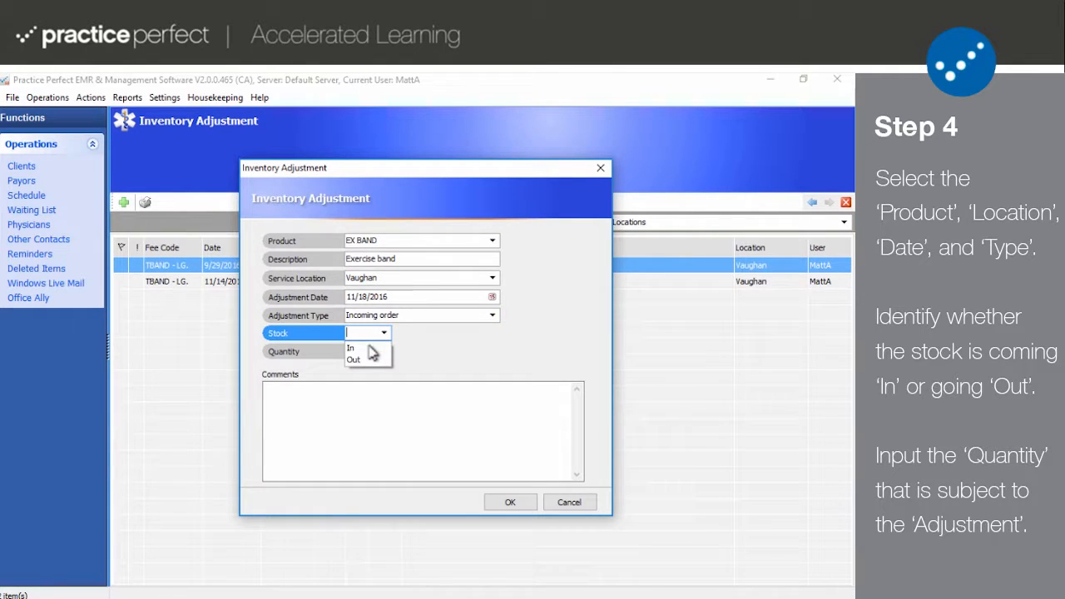
left_click(349, 348)
type("2")
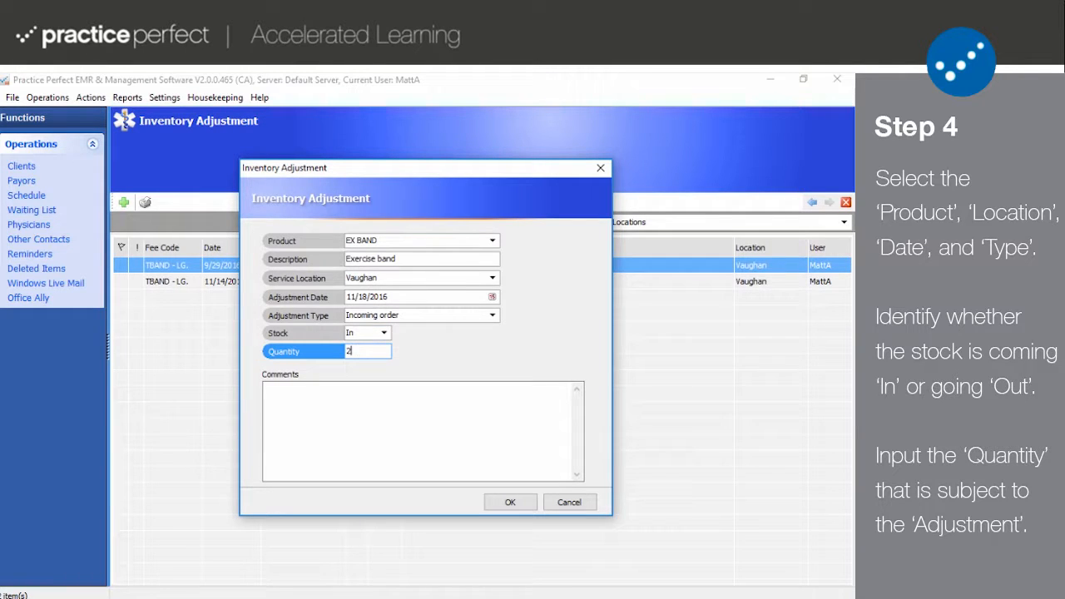
left_click(423, 429)
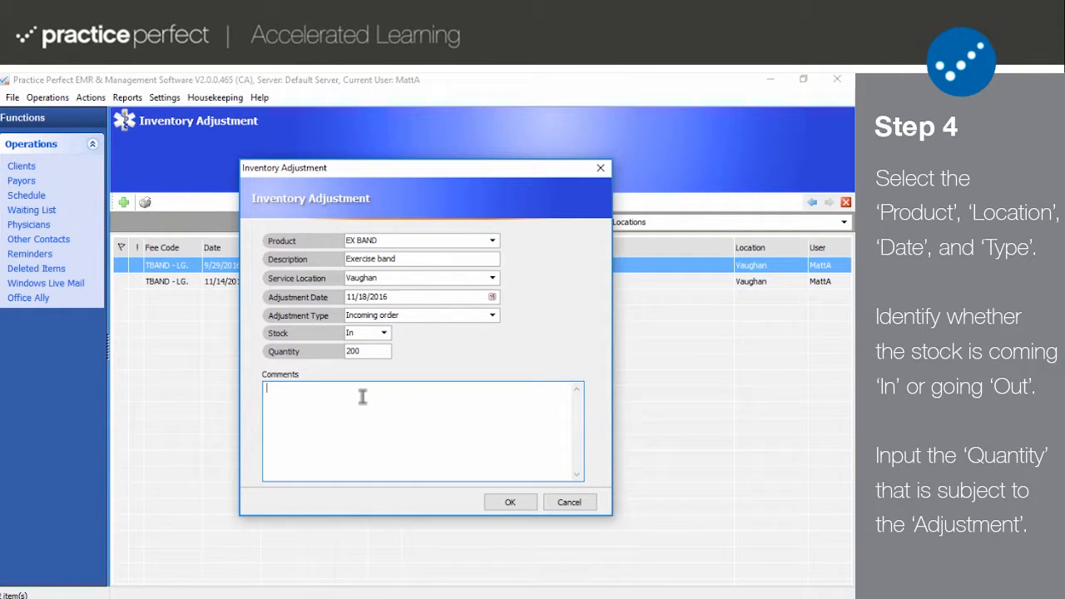
type("First")
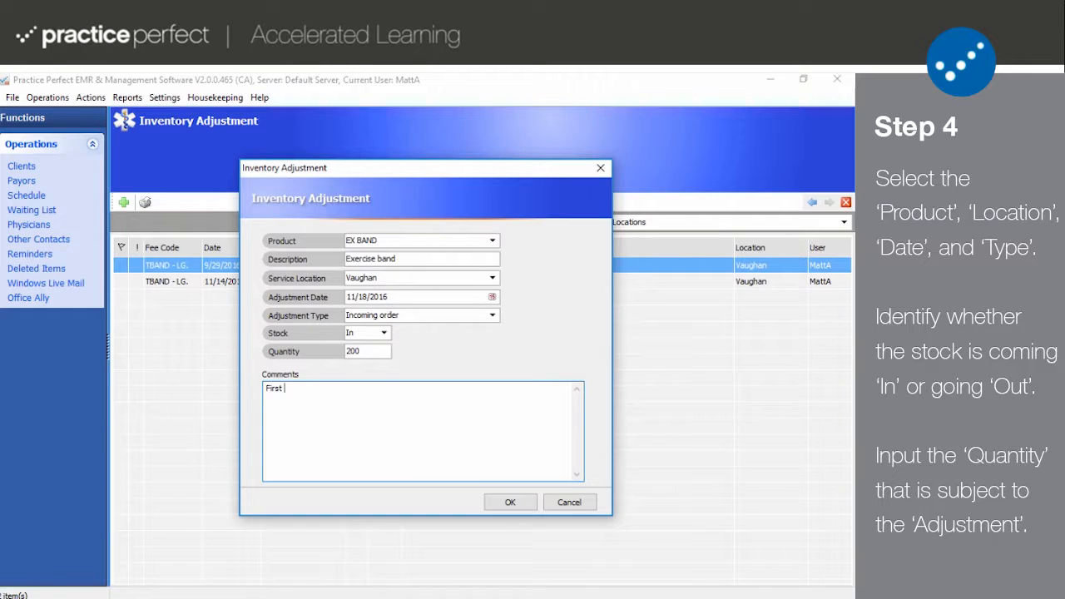
type("order.")
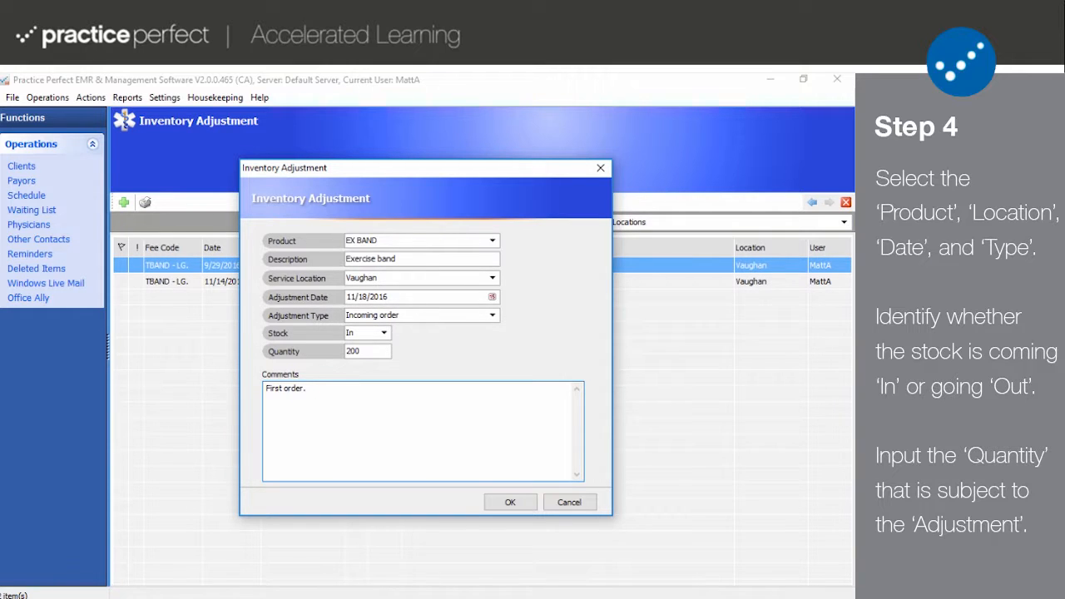
mouse_move(509, 503)
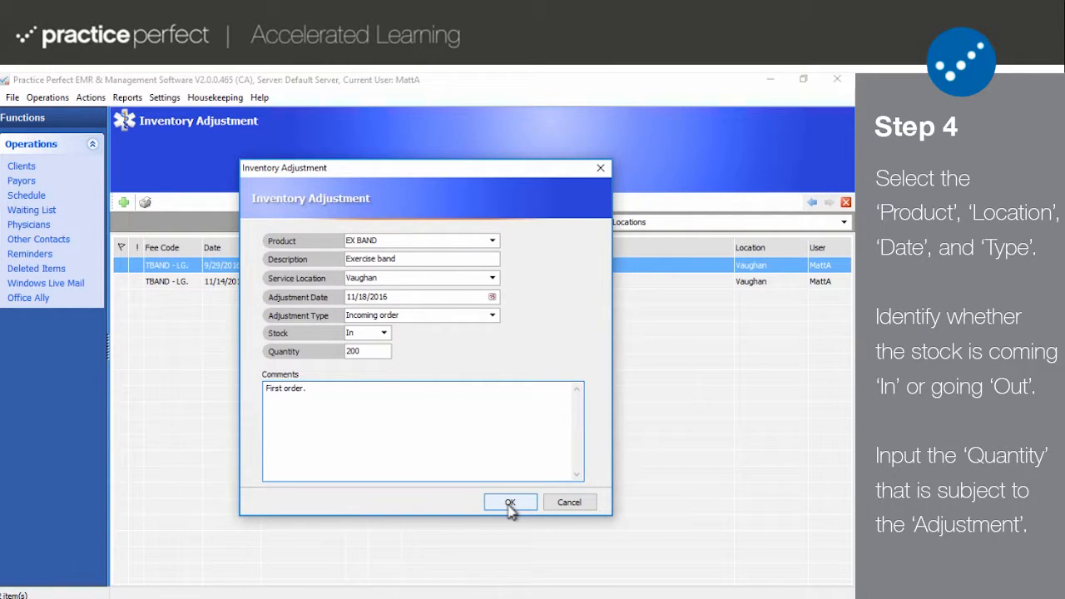
left_click(509, 503)
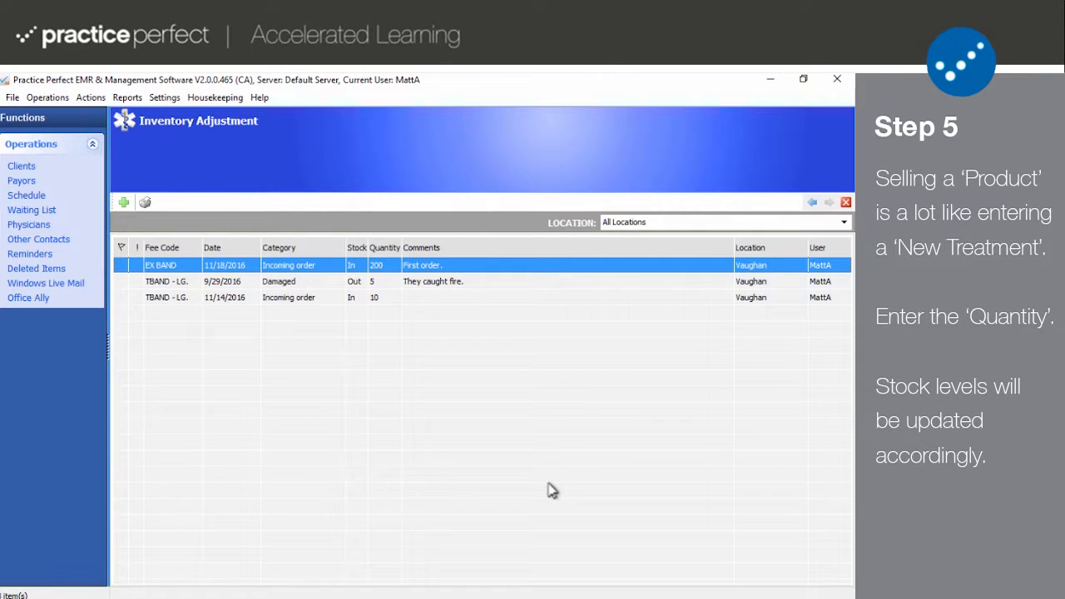
mouse_move(476, 508)
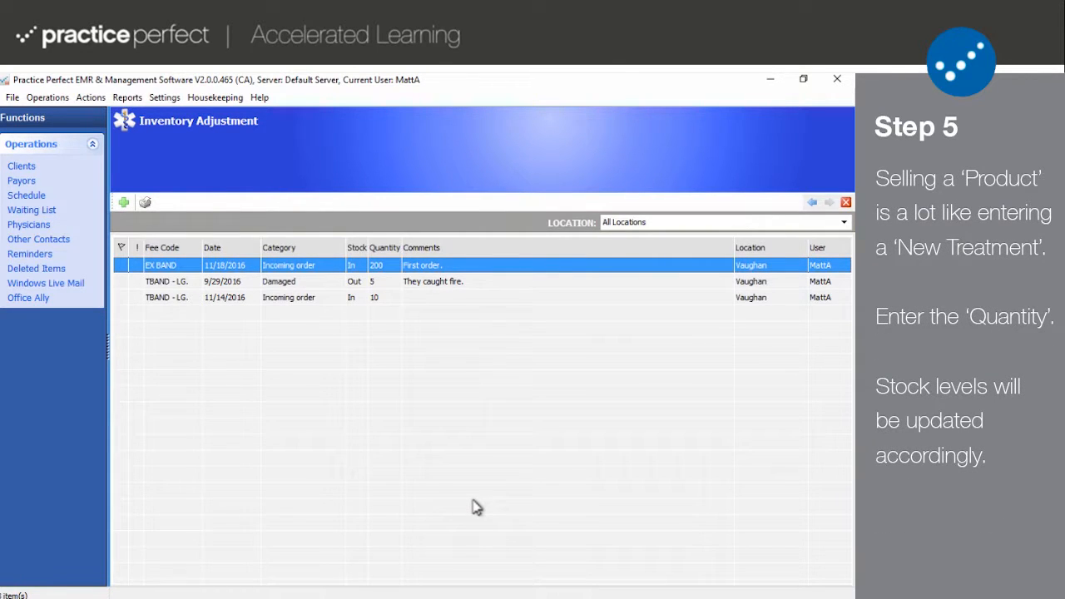
mouse_move(130, 230)
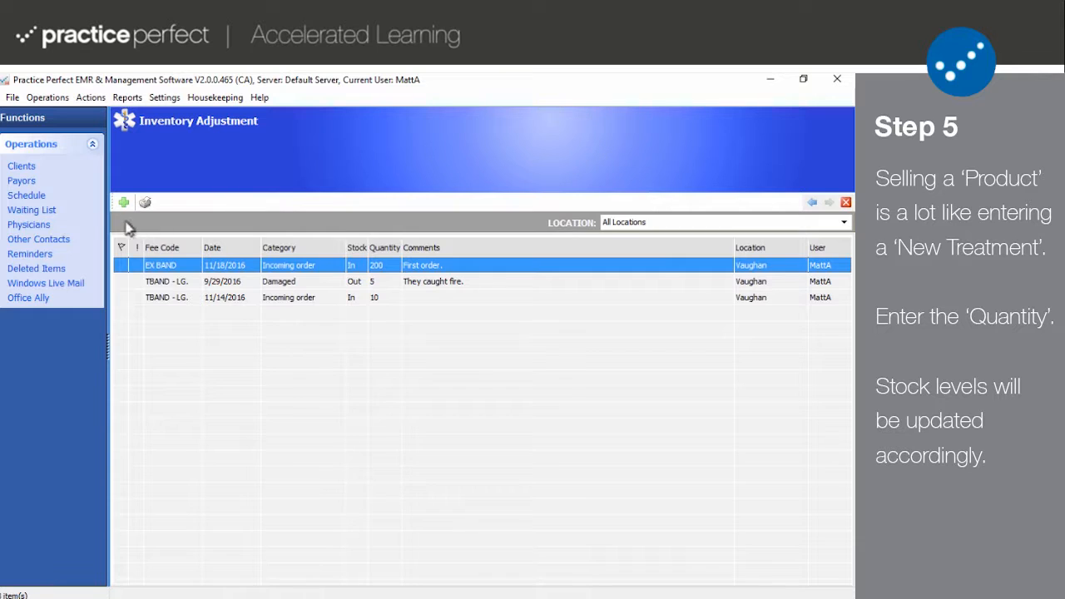
Close the inventory adjustments list to return to the appointment schedule
left_click(27, 195)
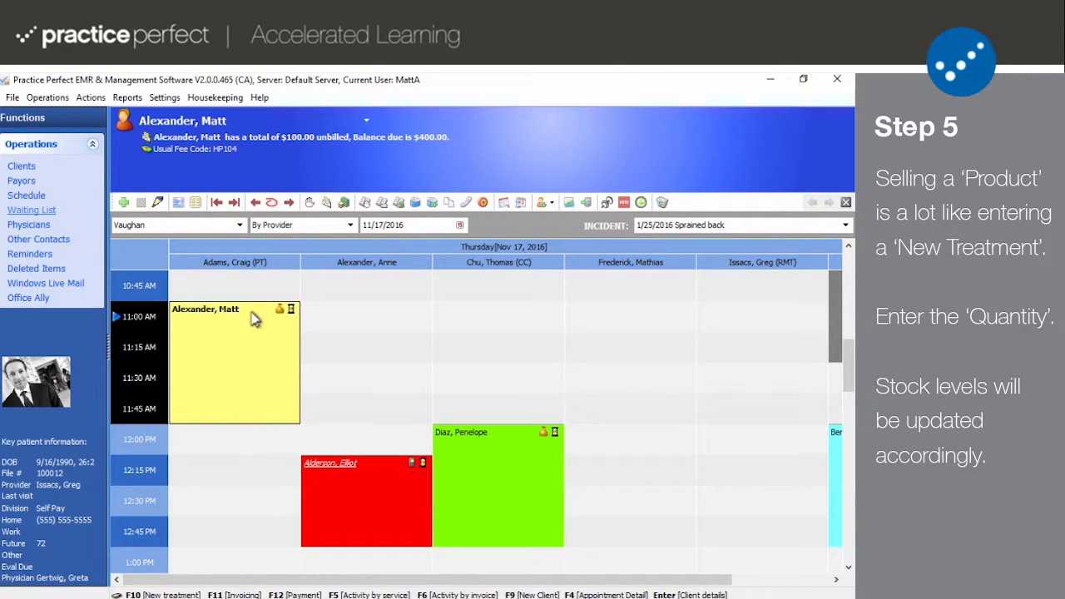
mouse_move(258, 319)
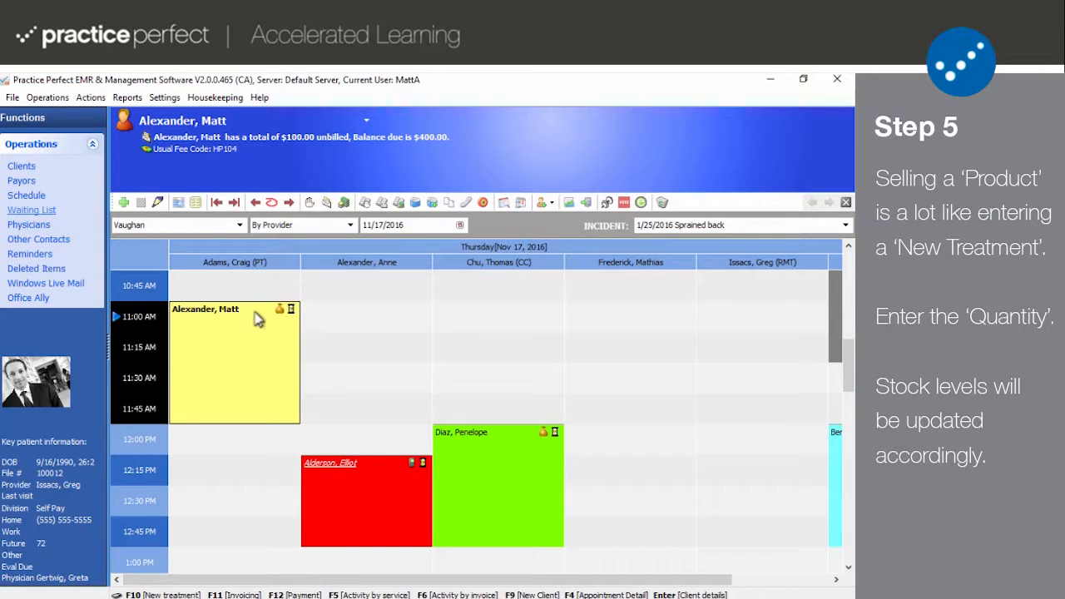
mouse_move(309, 203)
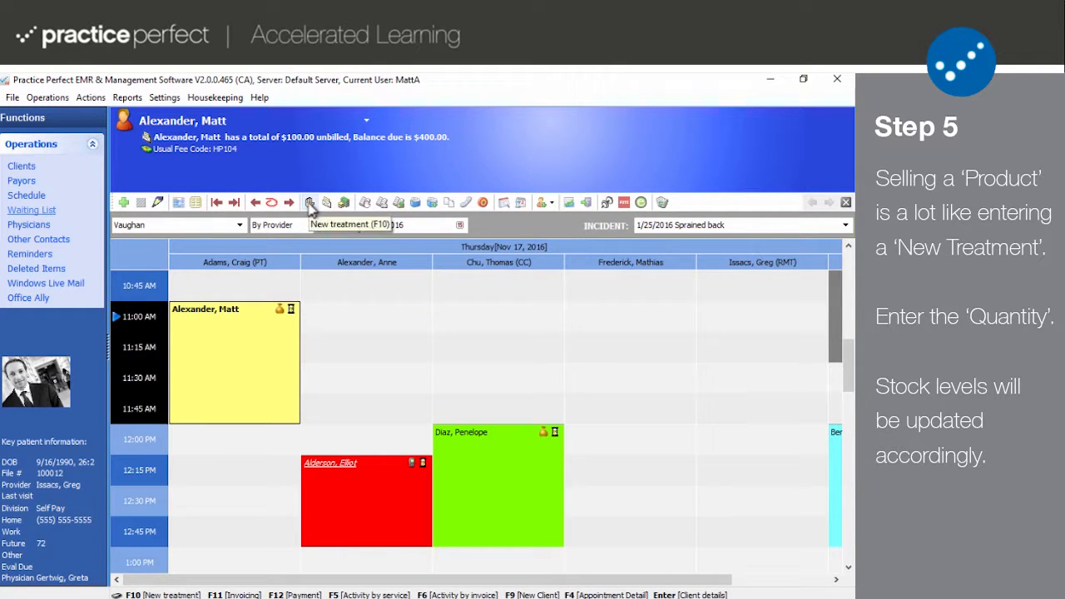
Start a new treatment with fee item EX BAND, quantity 3, totalling $15.00
left_click(310, 203)
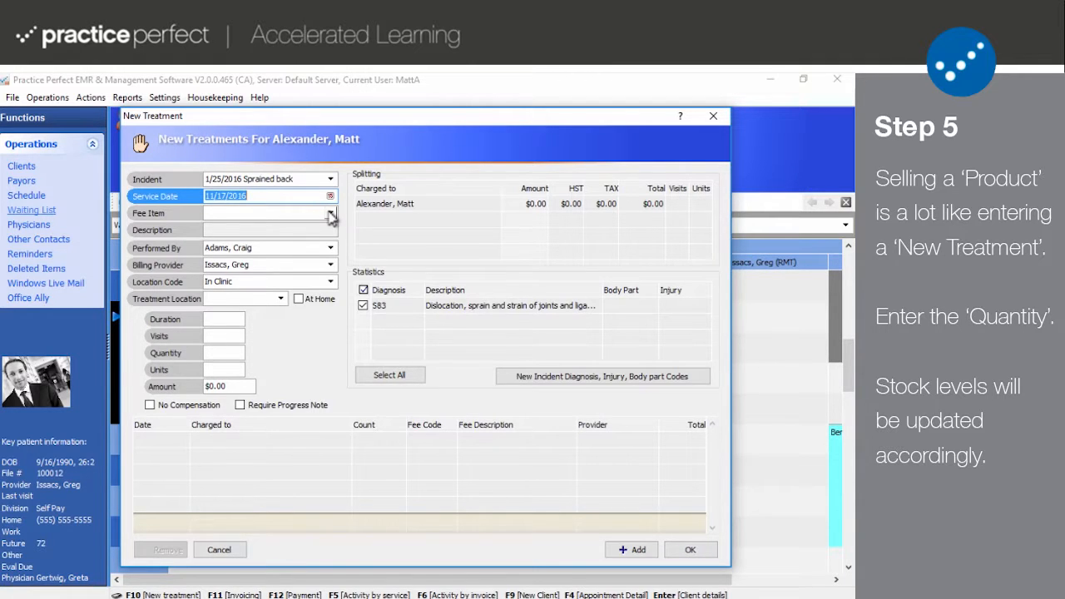
left_click(329, 213)
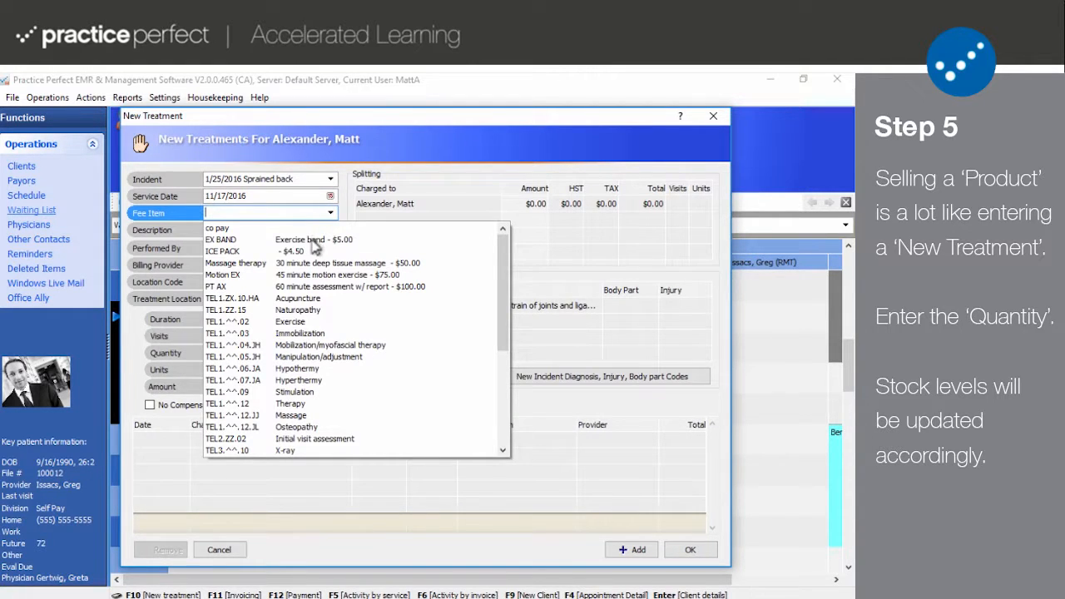
left_click(220, 239)
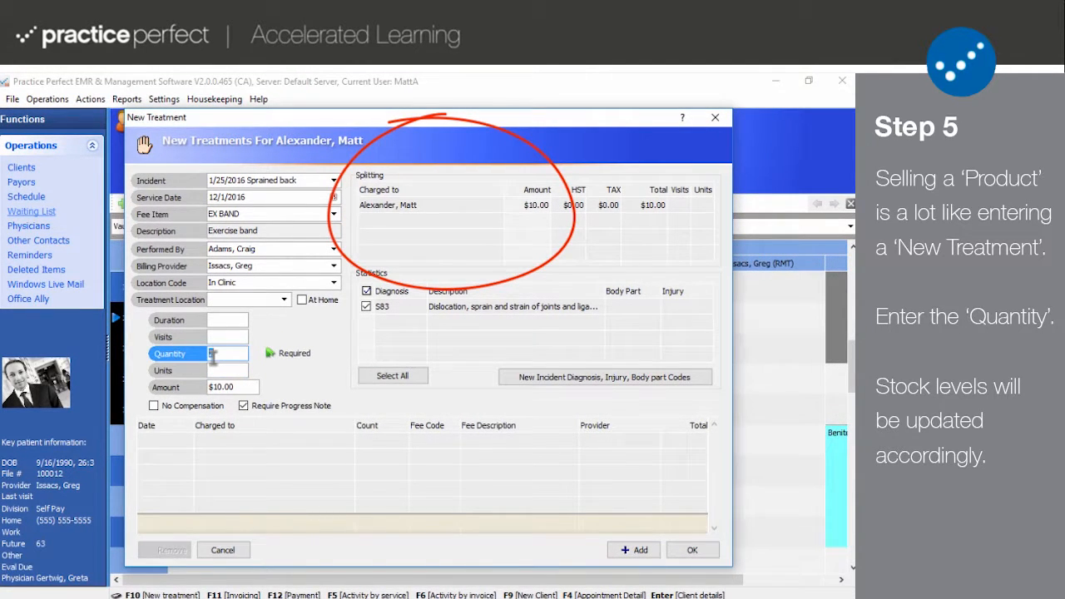
type("3")
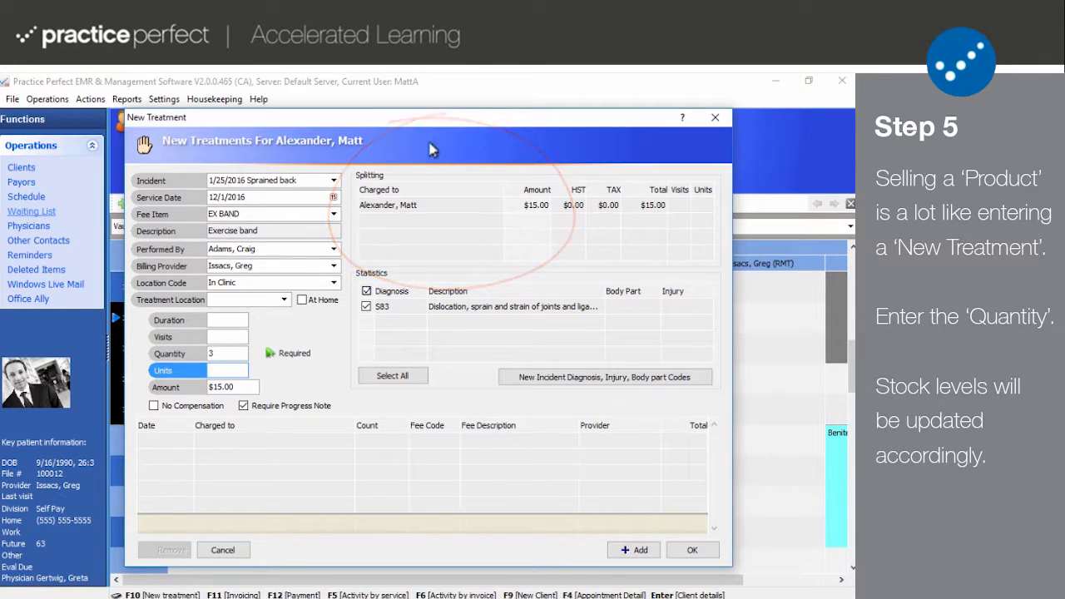
left_click(429, 205)
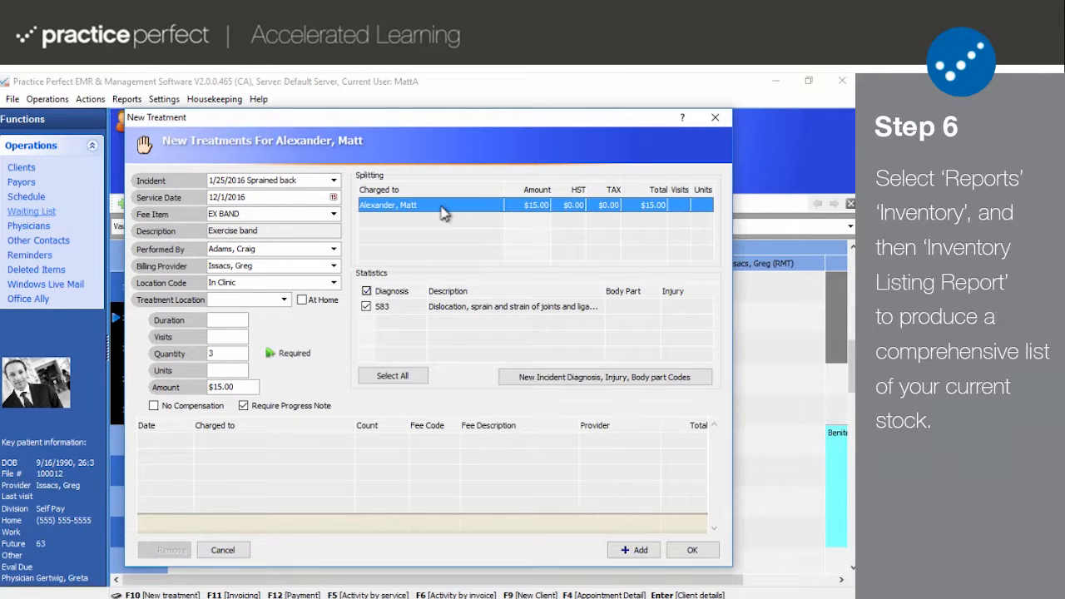
mouse_move(619, 535)
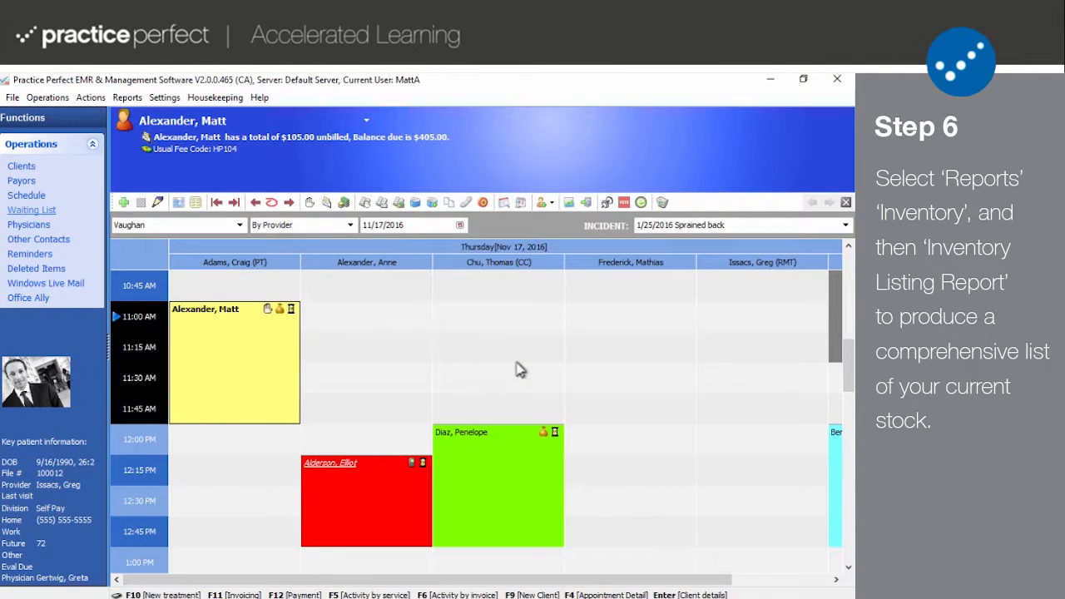
Bring up the Reports menu after saving the exercise-band sale
left_click(127, 96)
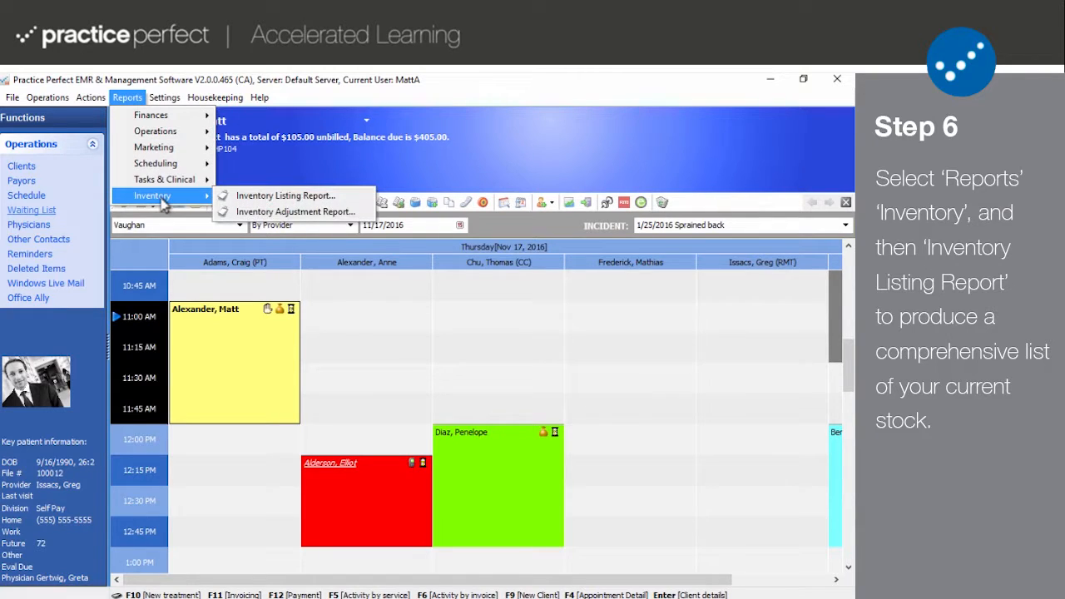
mouse_move(284, 194)
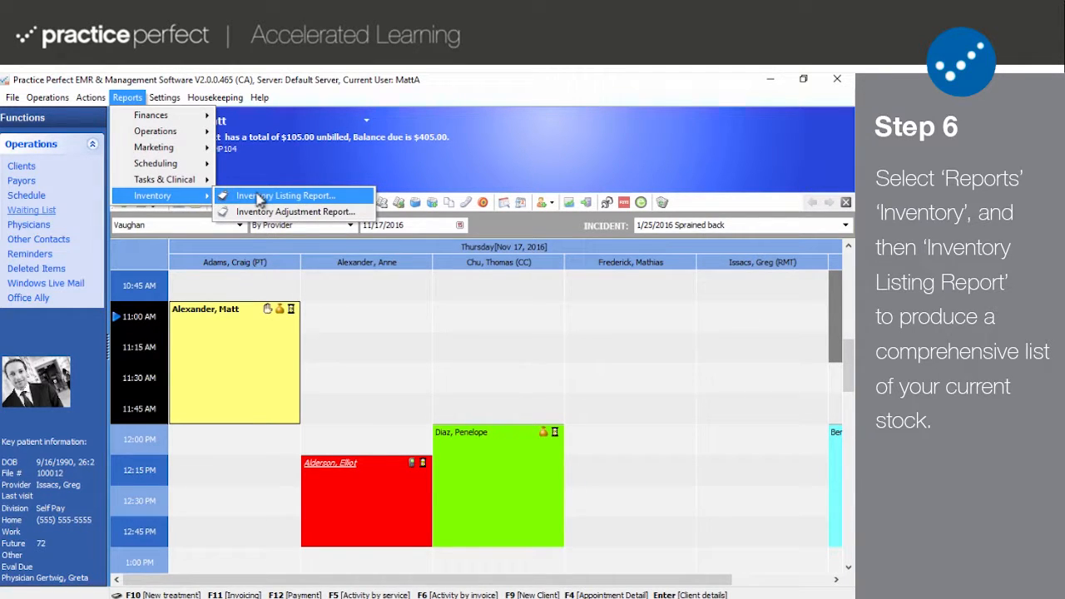
Open the Inventory Listing Options and review the fee type filter choices
left_click(283, 196)
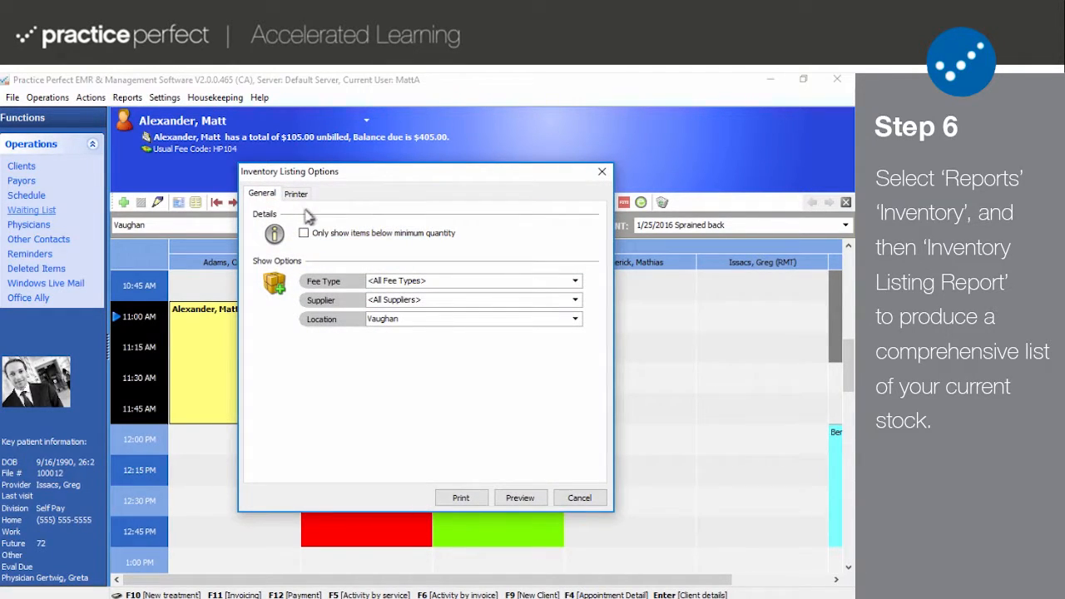
mouse_move(464, 355)
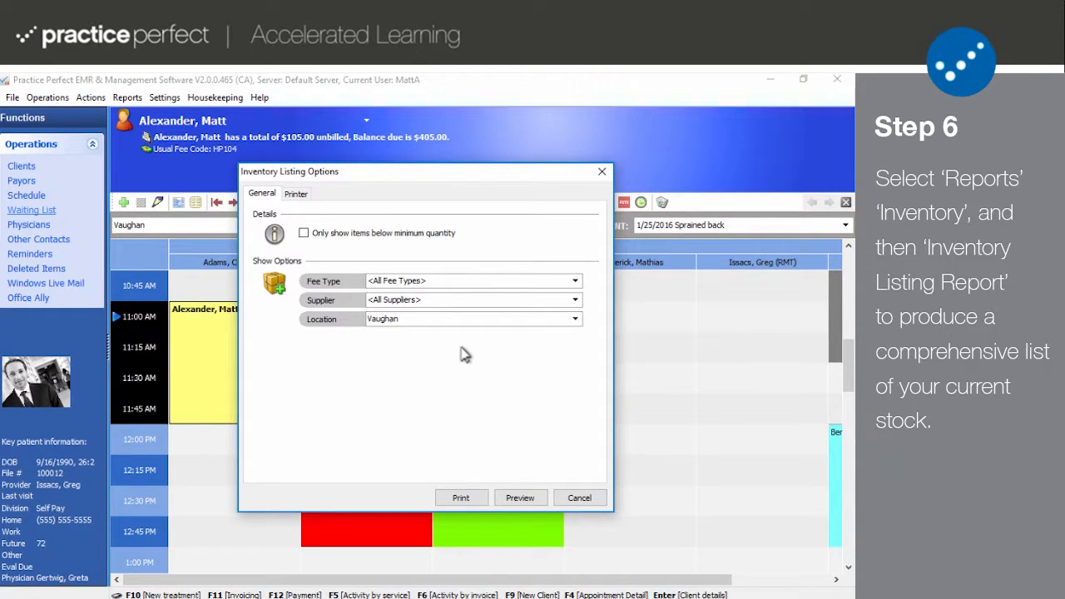
mouse_move(431, 292)
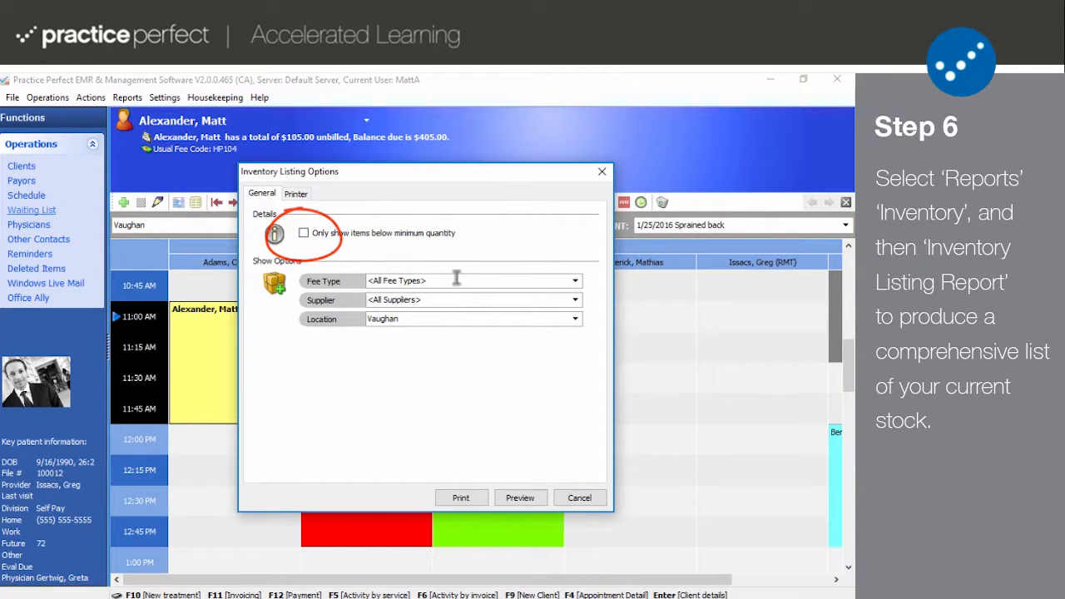
left_click(458, 279)
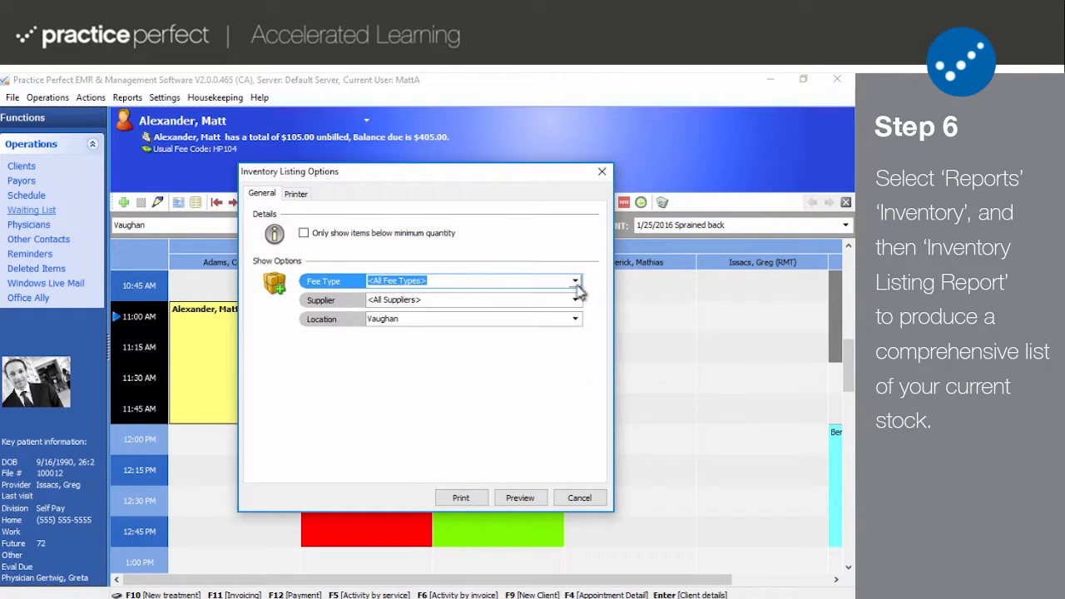
left_click(458, 319)
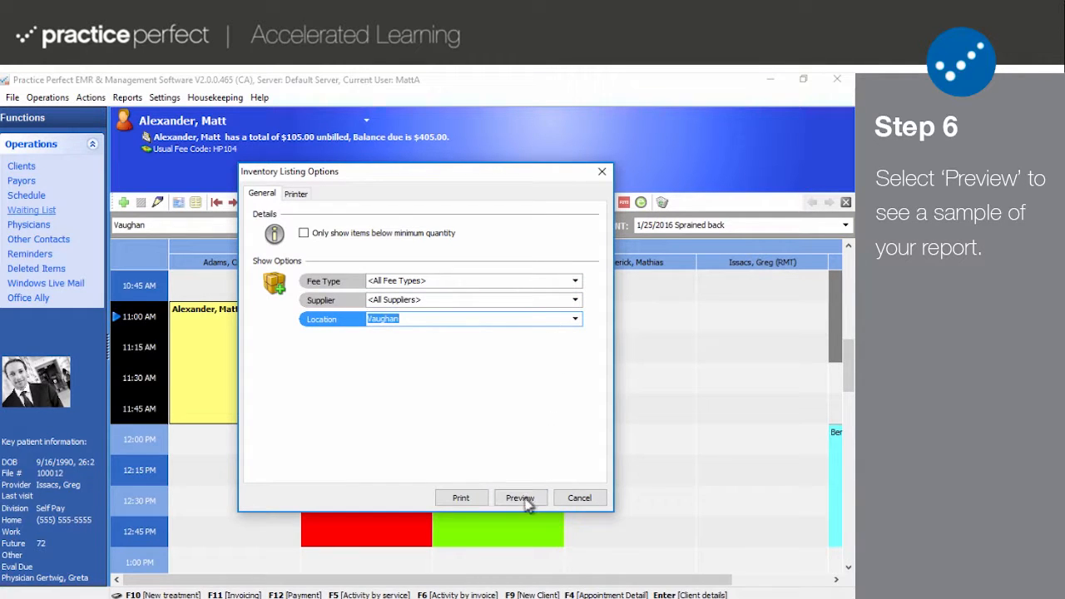
Preview the Inventory Listing Report for Vaughan: 199 exercise bands on hand worth $199.00
left_click(519, 498)
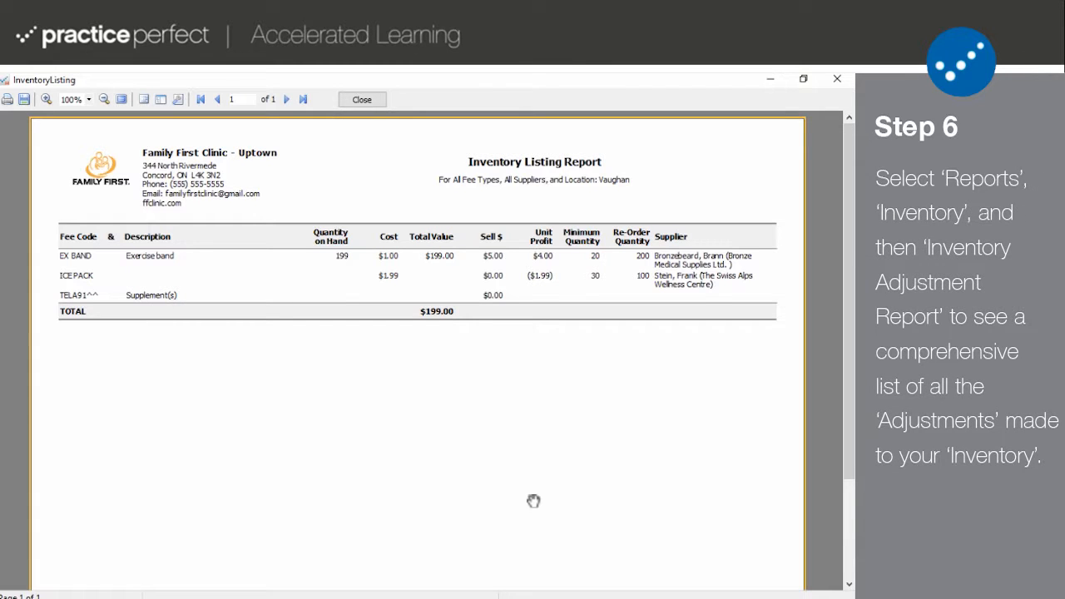
Close the listing preview and preview the Inventory Adjustment Report listing the 200-unit EX BAND order
left_click(363, 100)
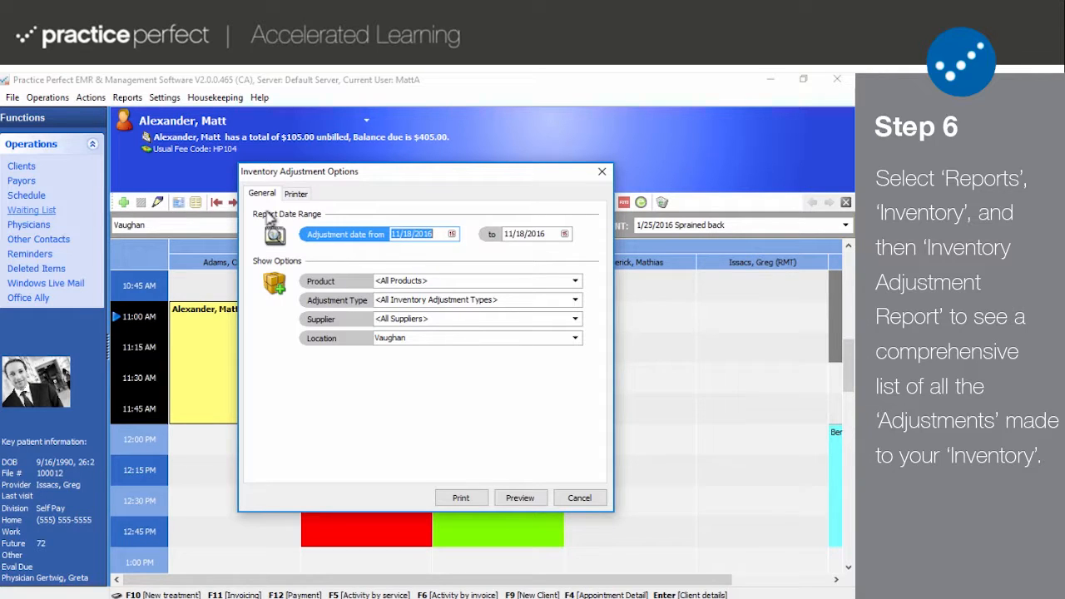
mouse_move(436, 279)
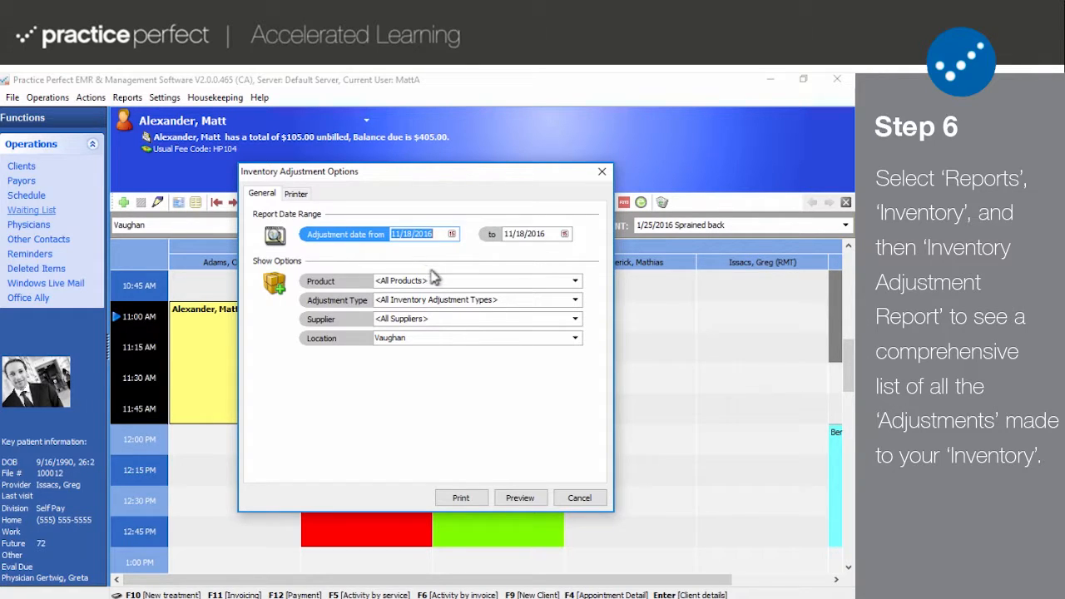
mouse_move(449, 279)
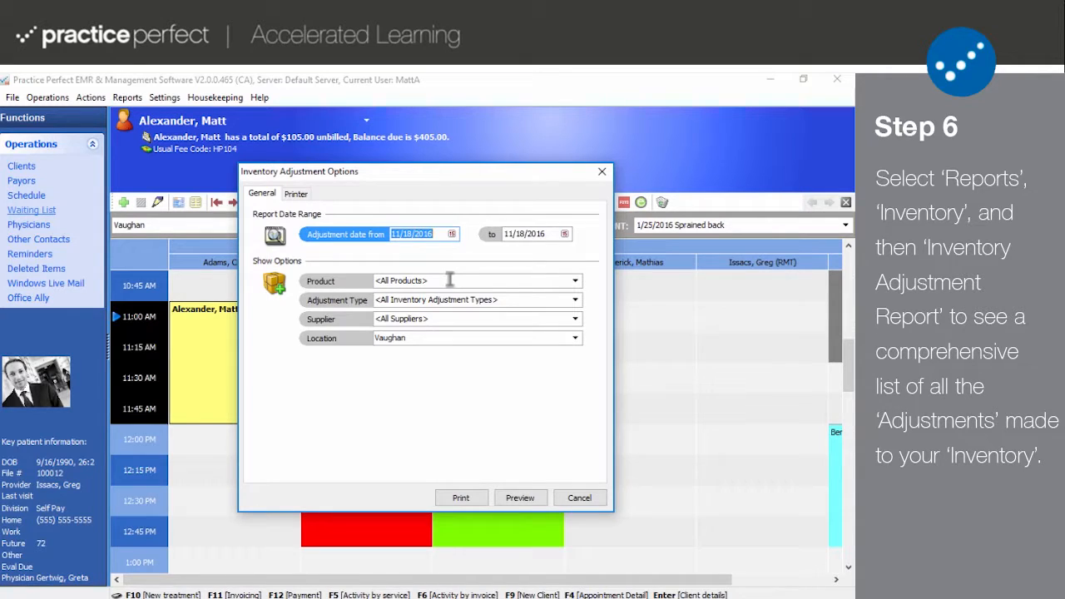
left_click(476, 280)
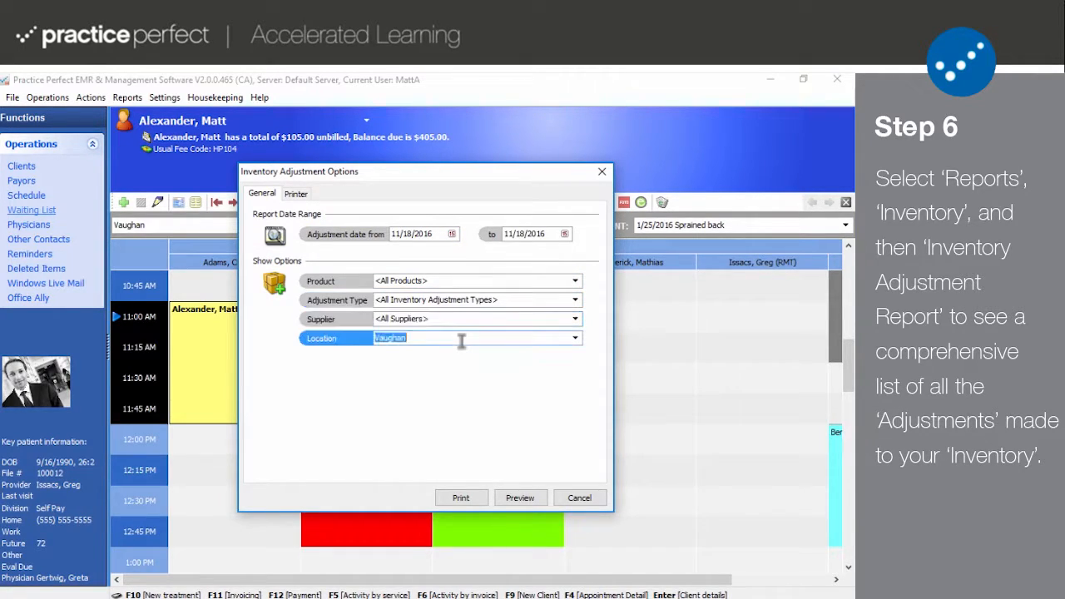
mouse_move(474, 413)
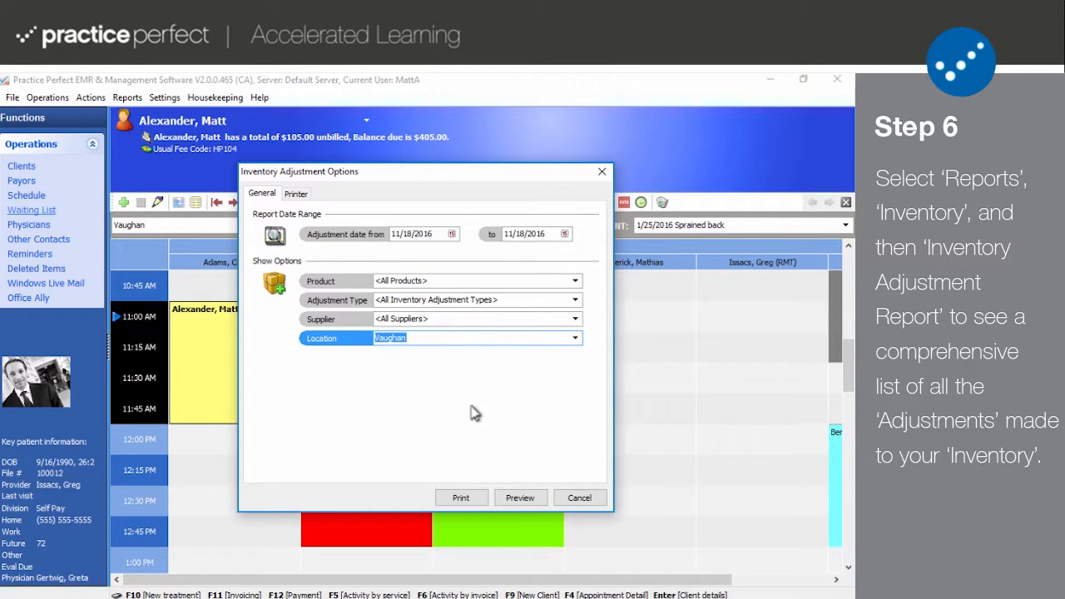
left_click(519, 498)
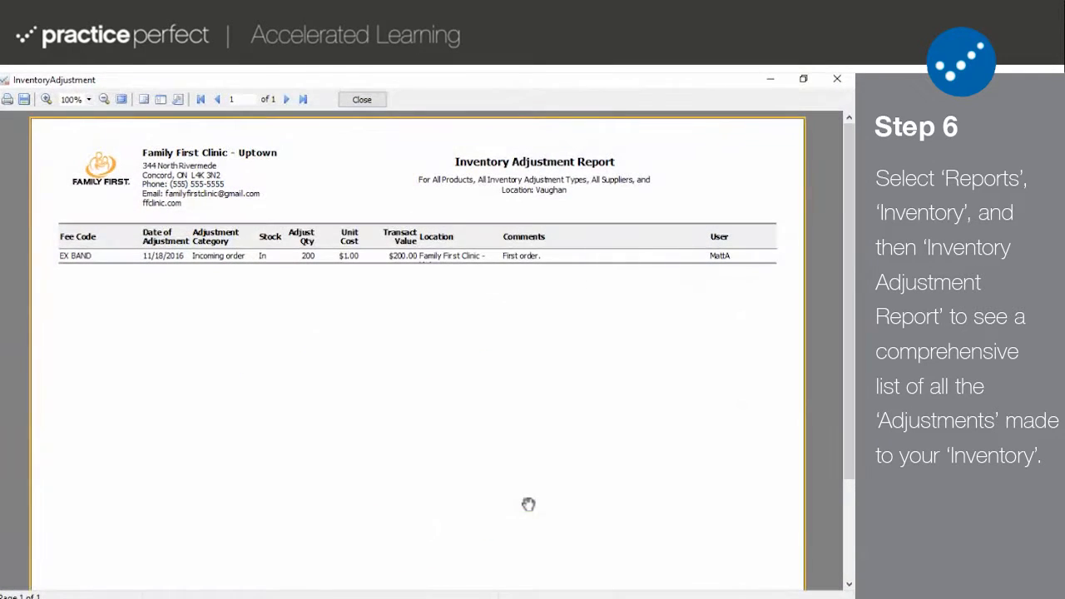